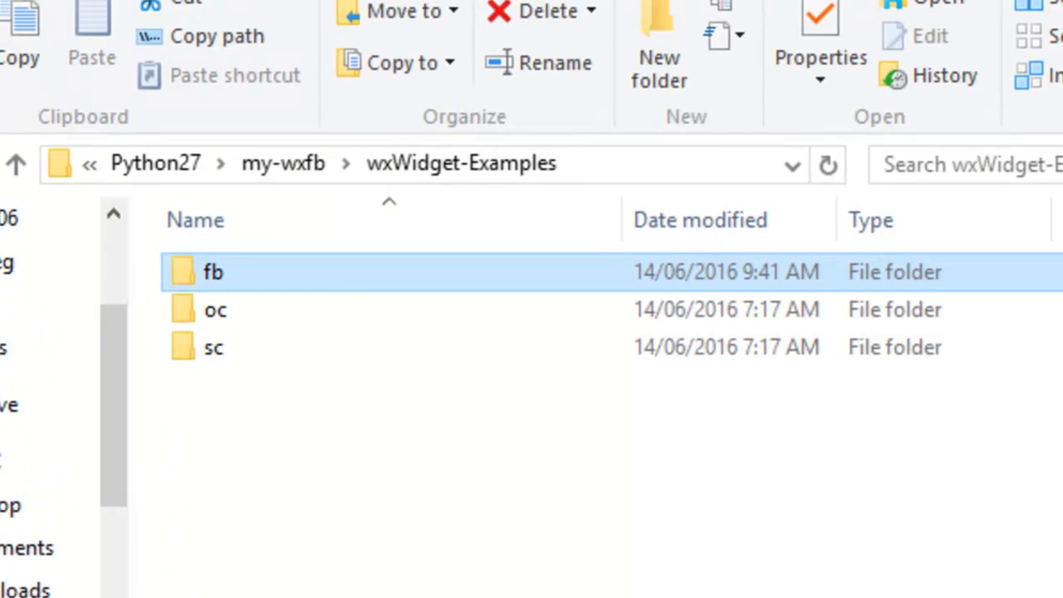
pyautogui.moveTo(156, 163)
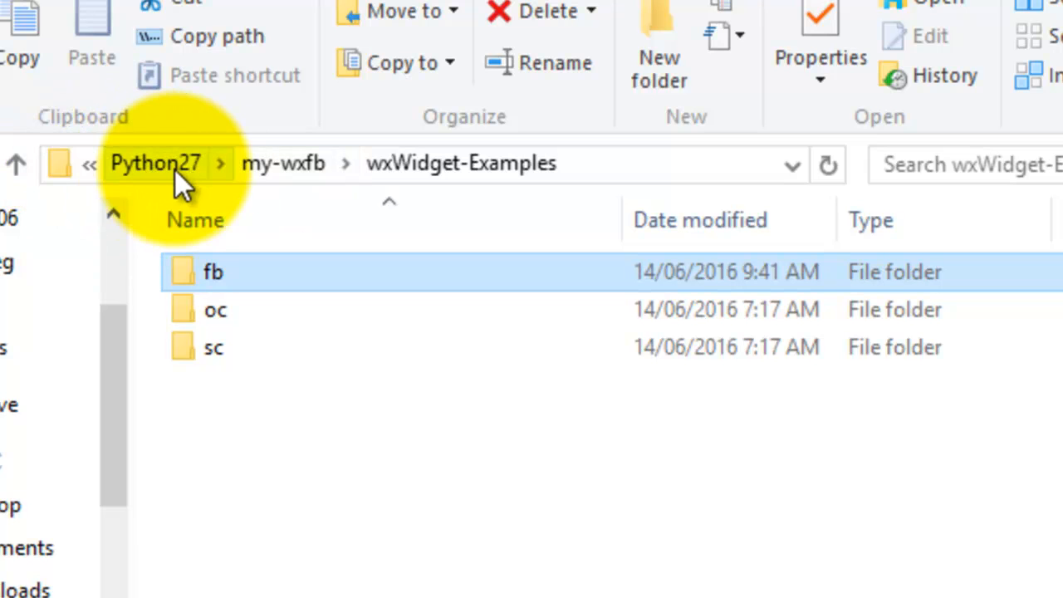
pyautogui.moveTo(207, 187)
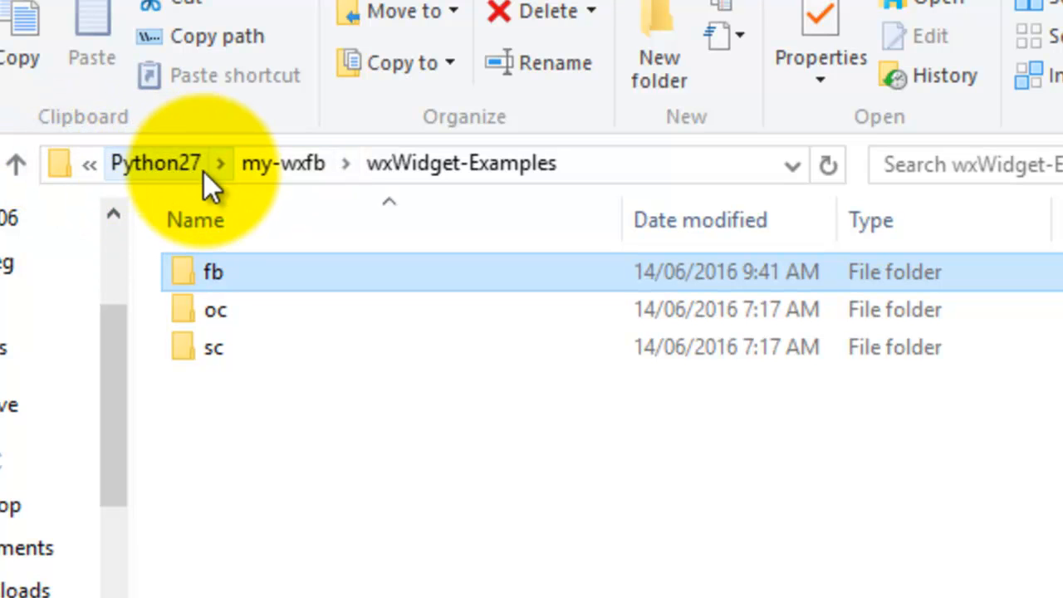
pyautogui.moveTo(307, 179)
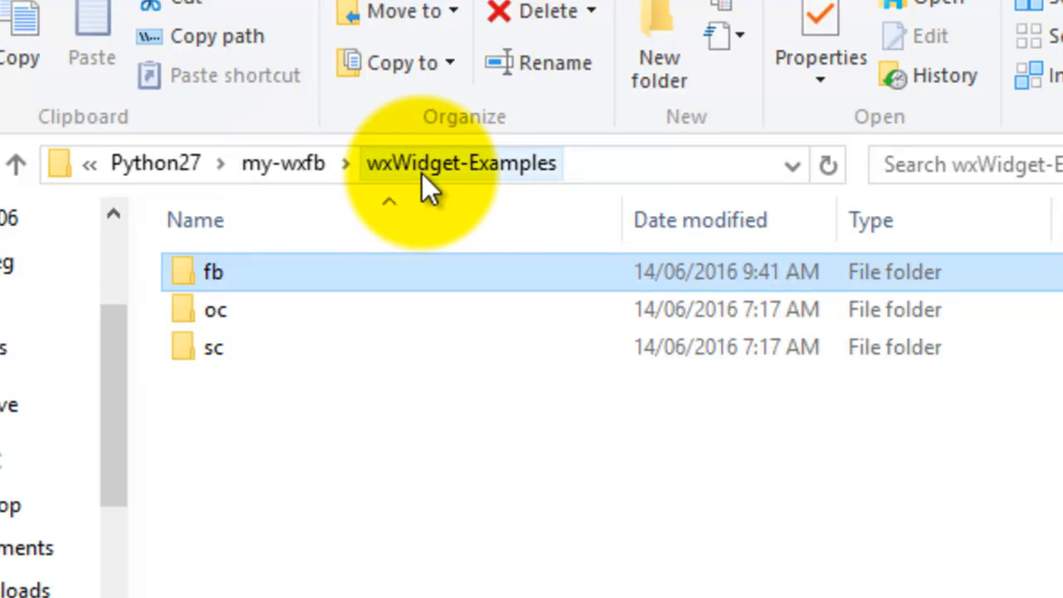
pyautogui.moveTo(420, 203)
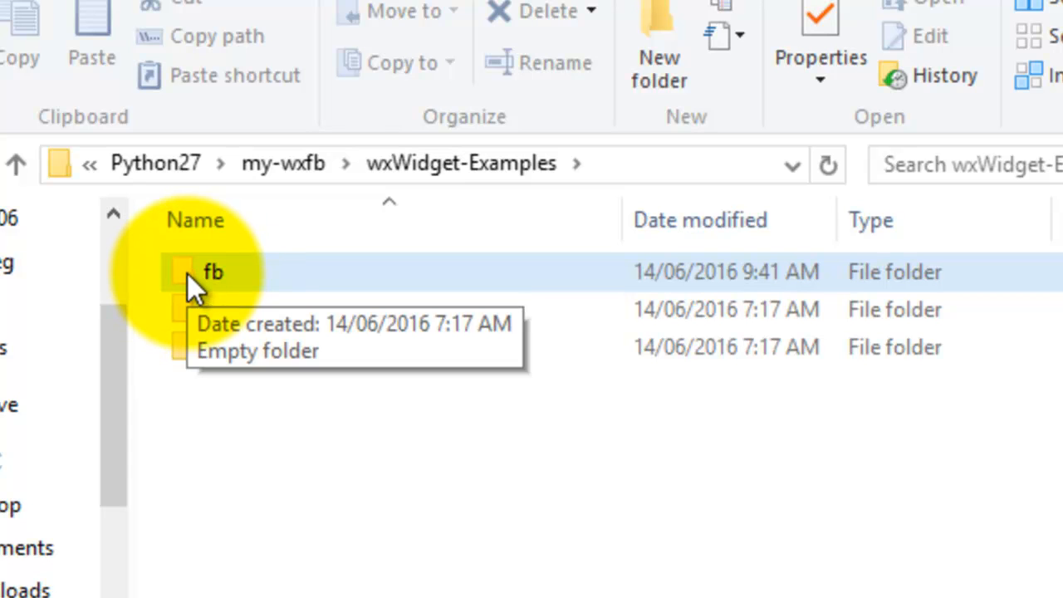
pyautogui.moveTo(204, 295)
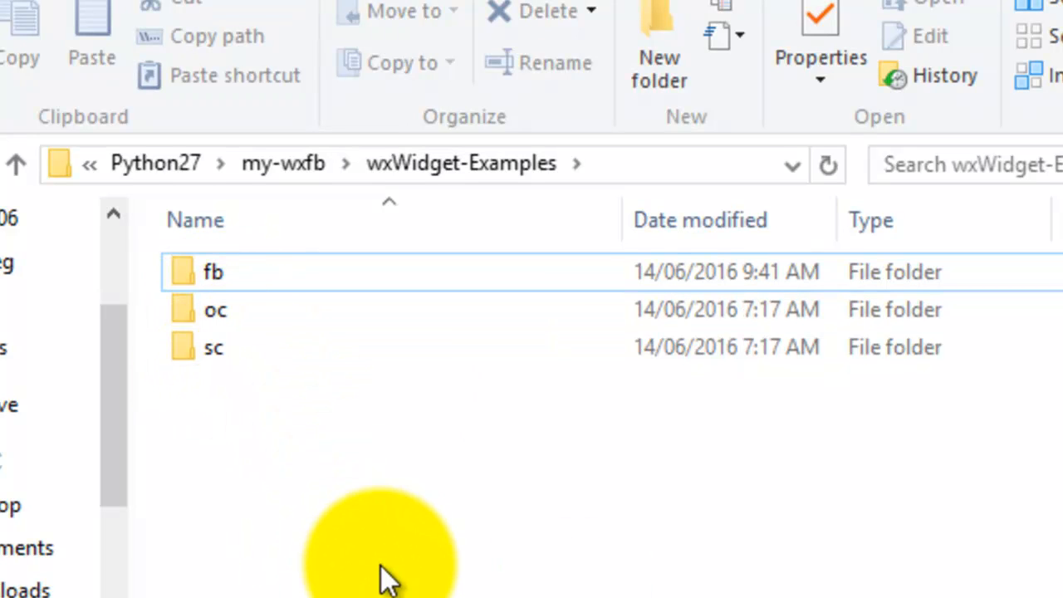
pyautogui.moveTo(224, 271)
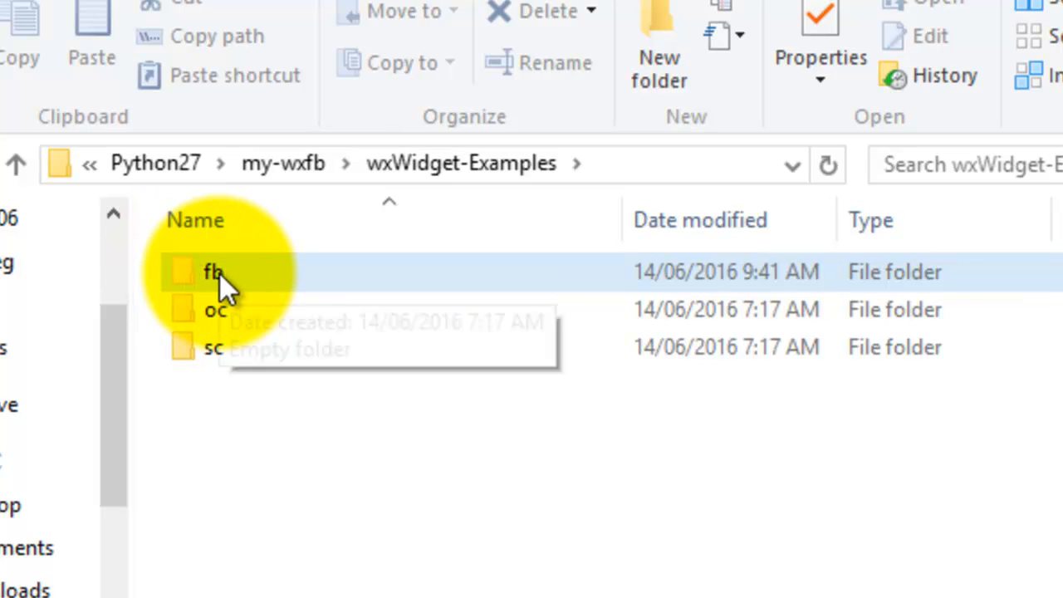
# - Browse into the oc folder and back up to wxWidget-Examples
pyautogui.doubleClick(213, 271)
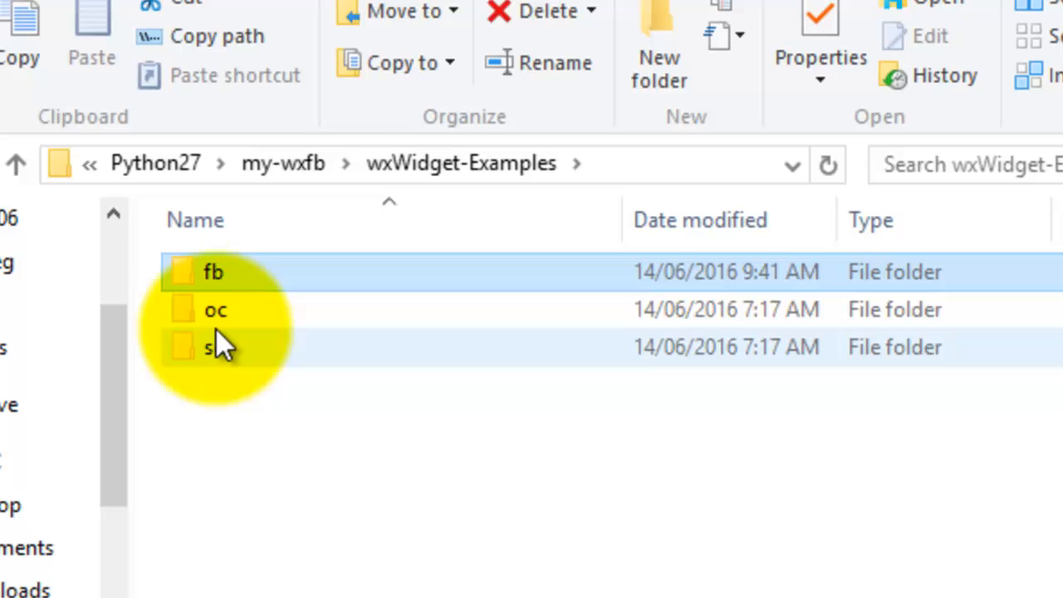
pyautogui.click(216, 310)
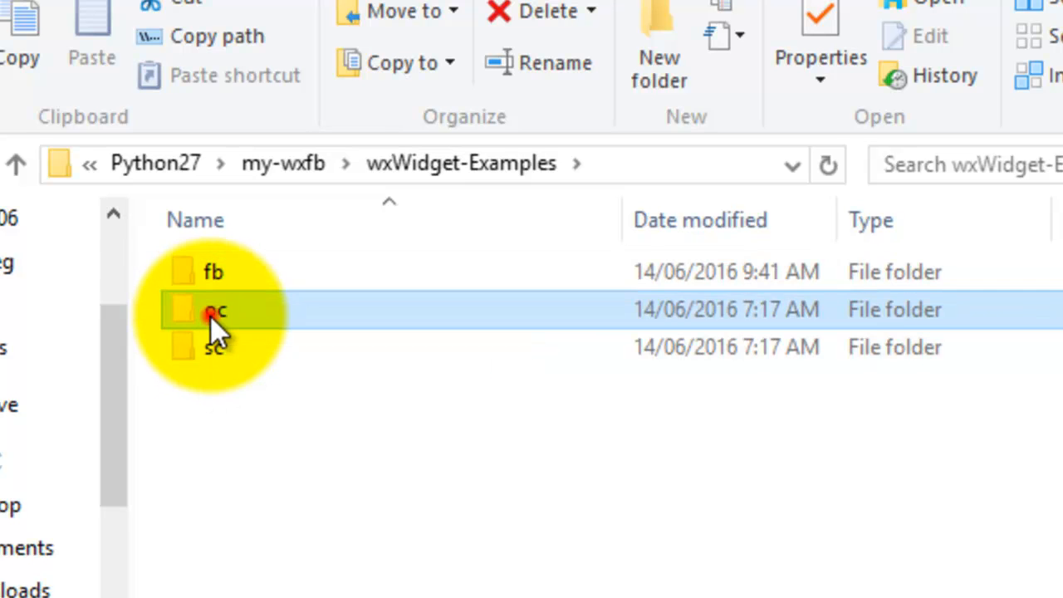
pyautogui.doubleClick(214, 309)
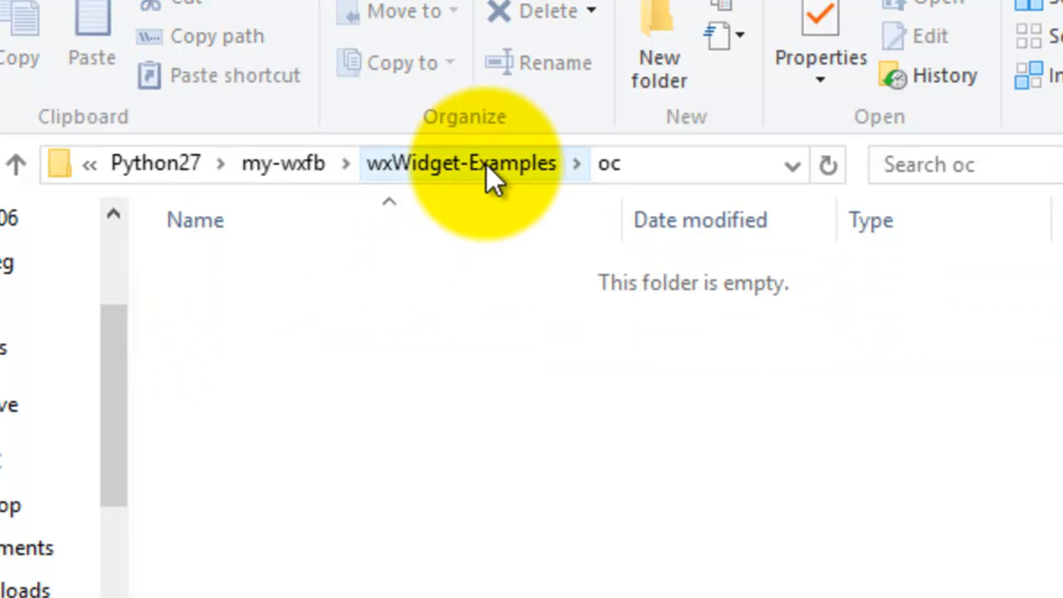
pyautogui.click(461, 163)
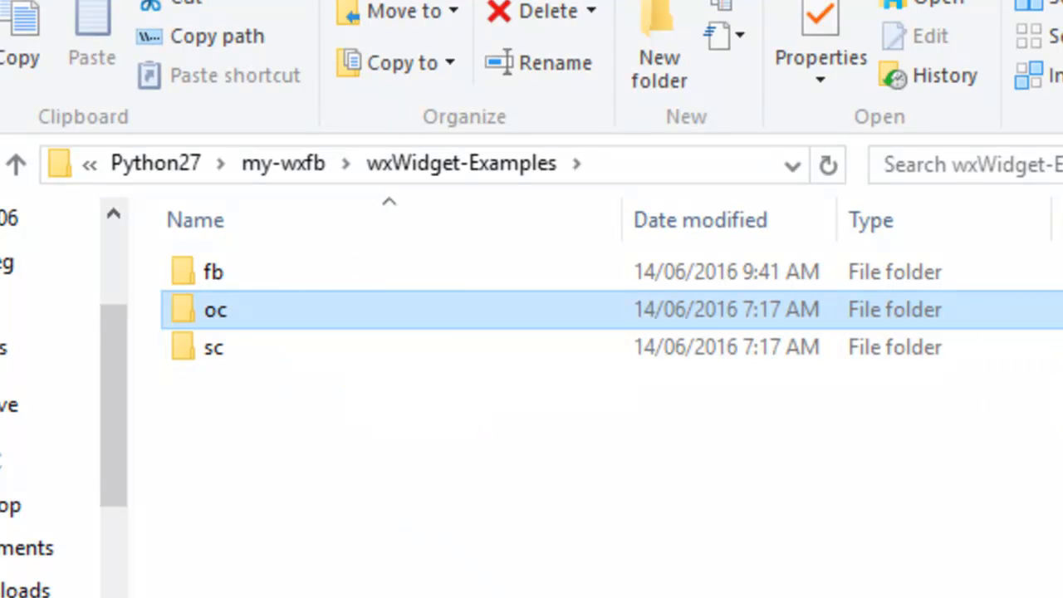
pyautogui.click(214, 347)
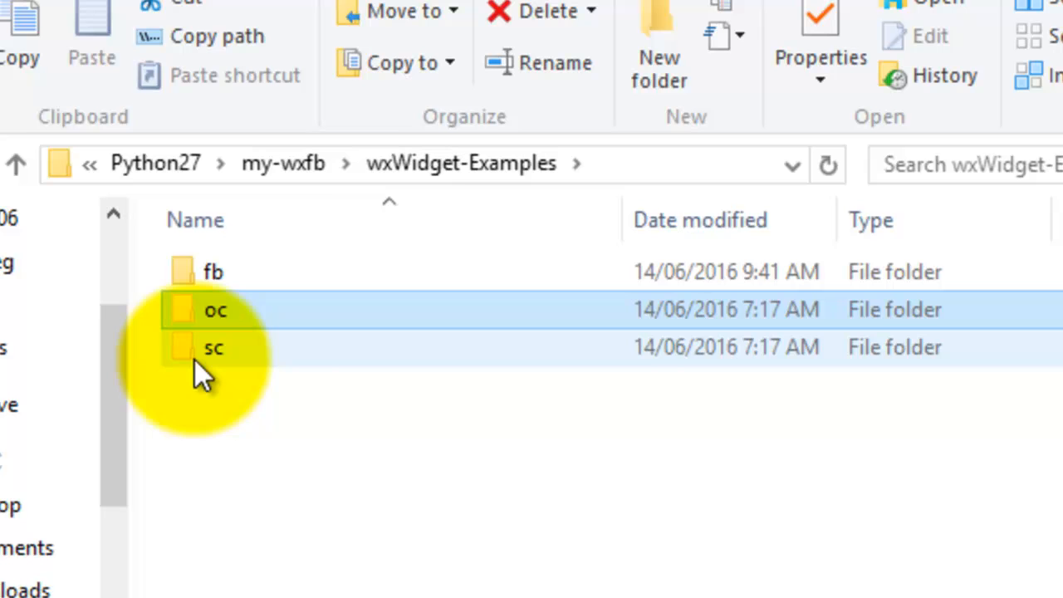
pyautogui.moveTo(249, 365)
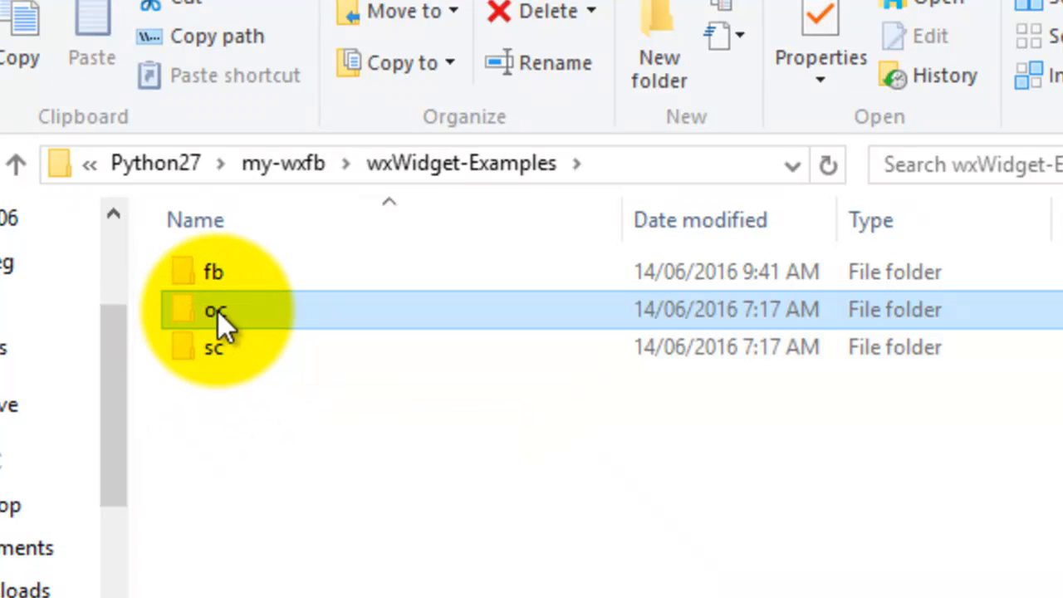
pyautogui.moveTo(215, 347)
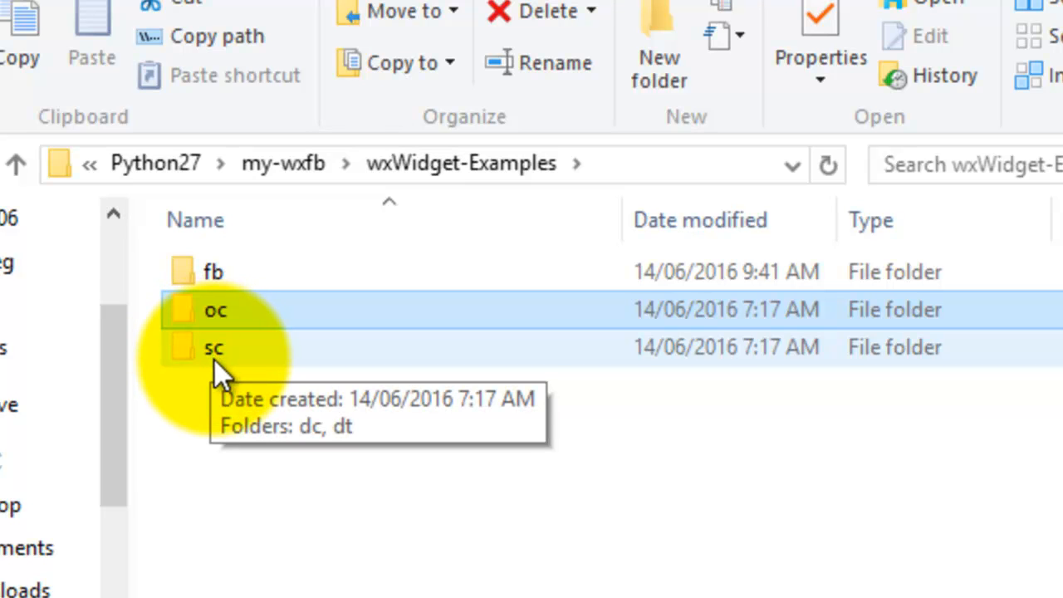
pyautogui.moveTo(220, 366)
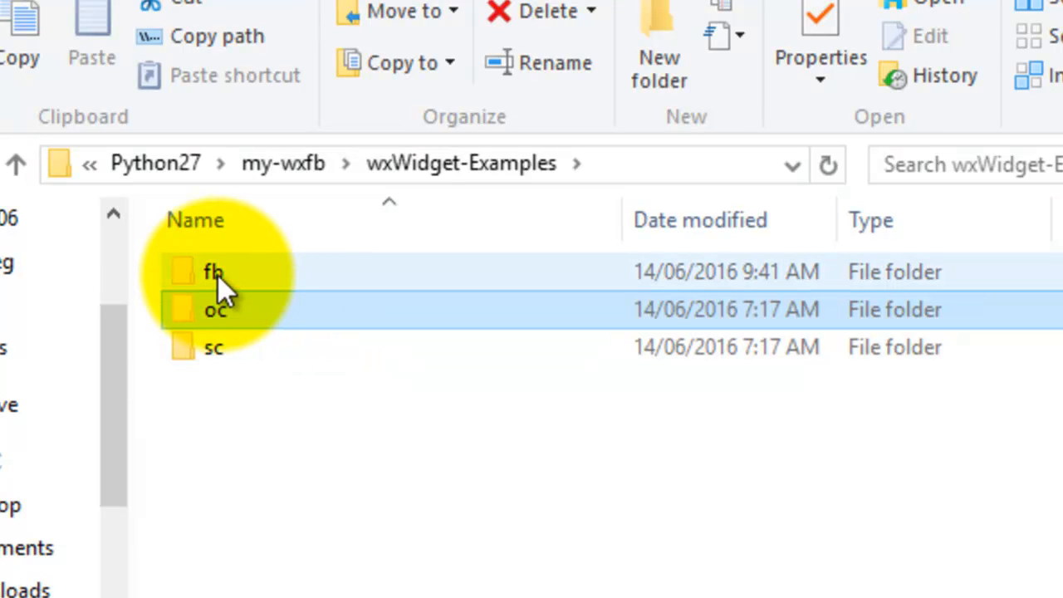
pyautogui.moveTo(195, 320)
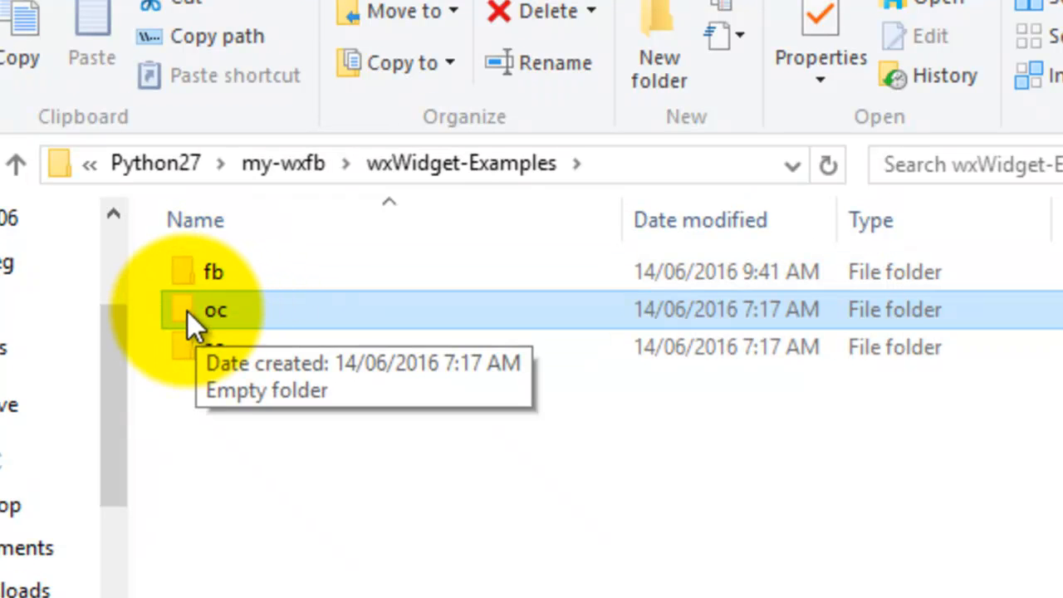
# - Reopen the oc folder and copy its full address as text
pyautogui.doubleClick(215, 308)
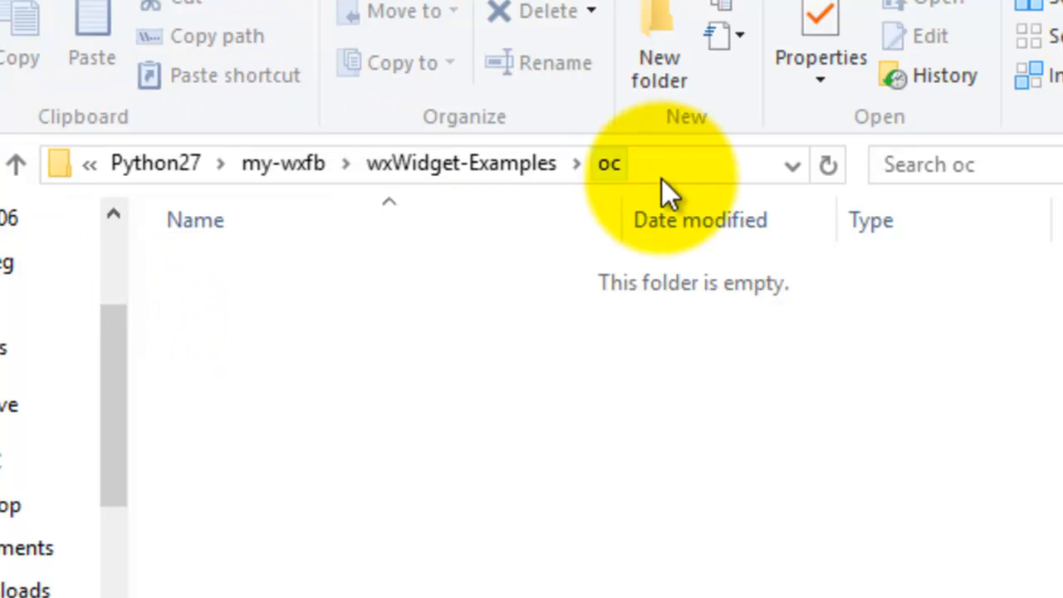
pyautogui.rightClick(611, 175)
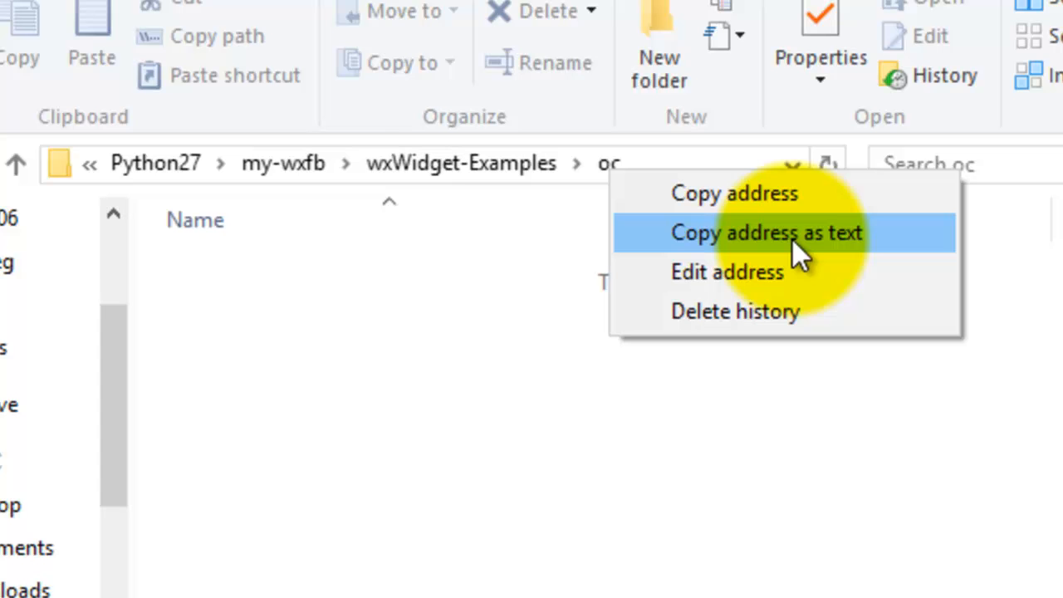
pyautogui.click(766, 233)
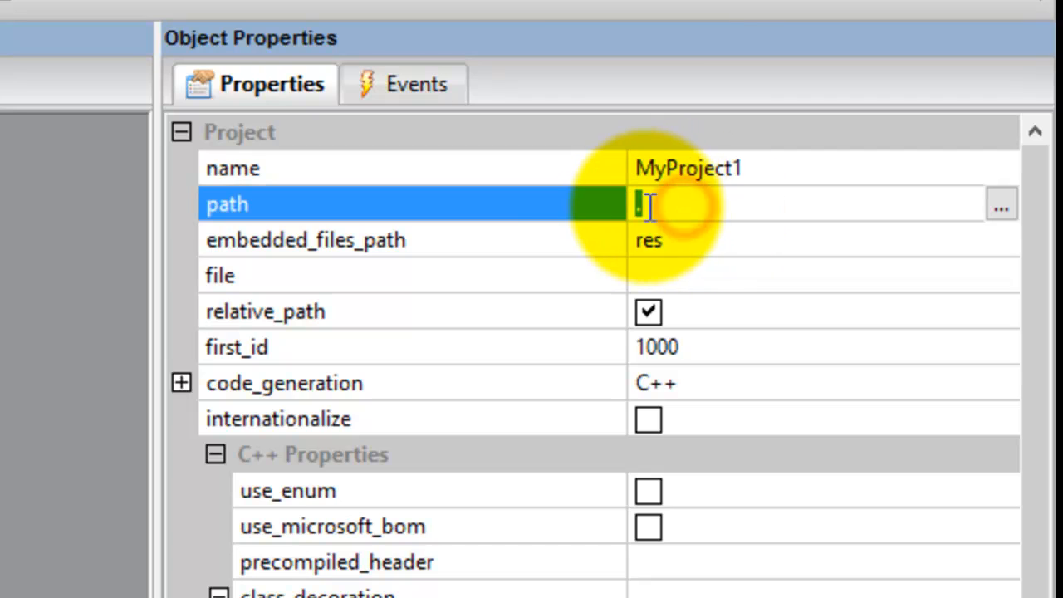
pyautogui.moveTo(689, 237)
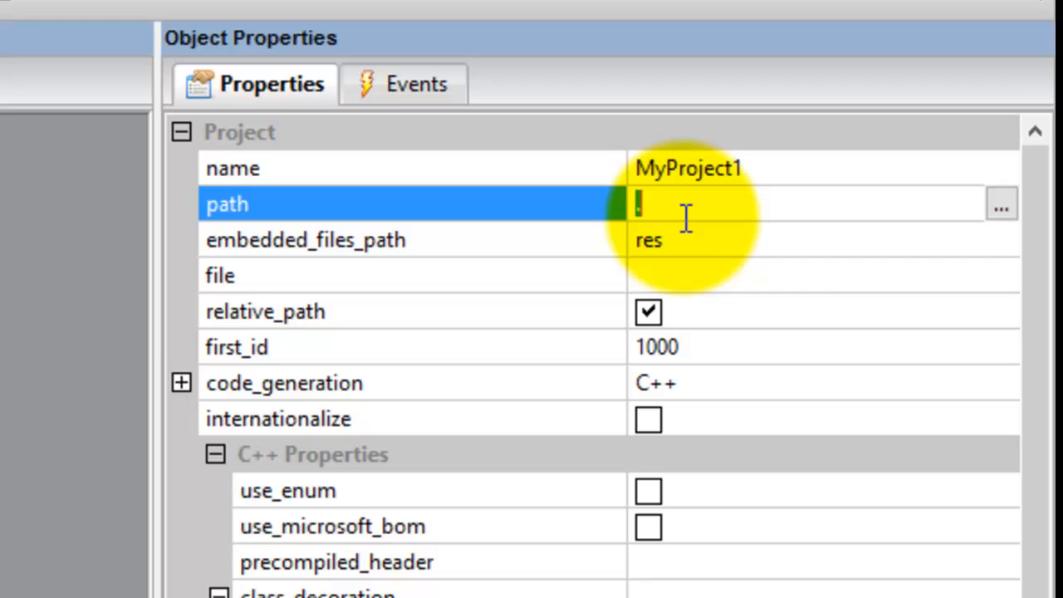
# - Set the project path to the pasted oc folder address, file to mna, and name to MainFrame
pyautogui.write('27\\my-wxfb\\wxWidget-Examples\\od')
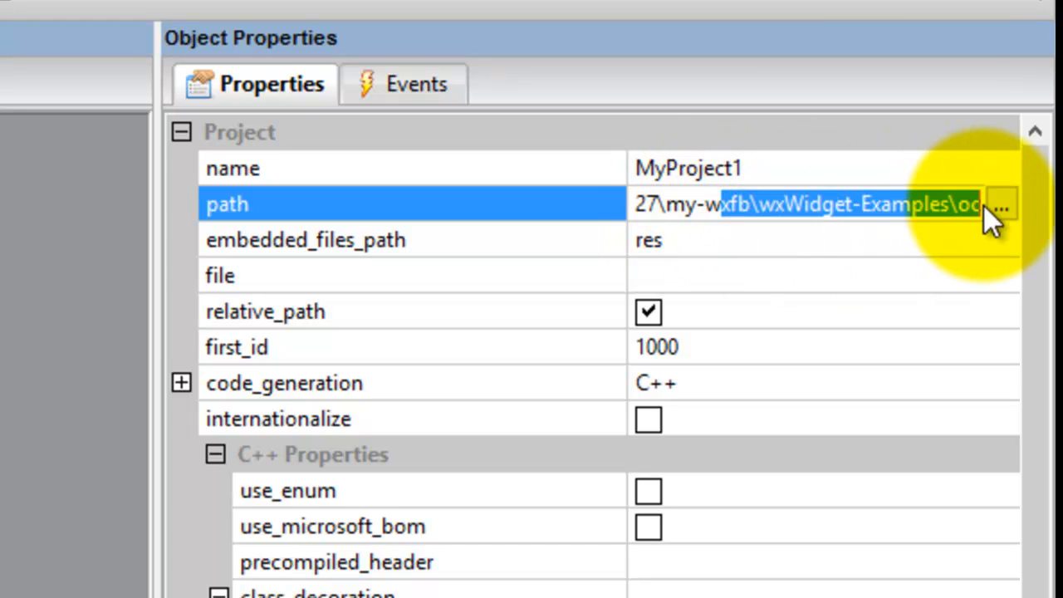
pyautogui.moveTo(652, 241)
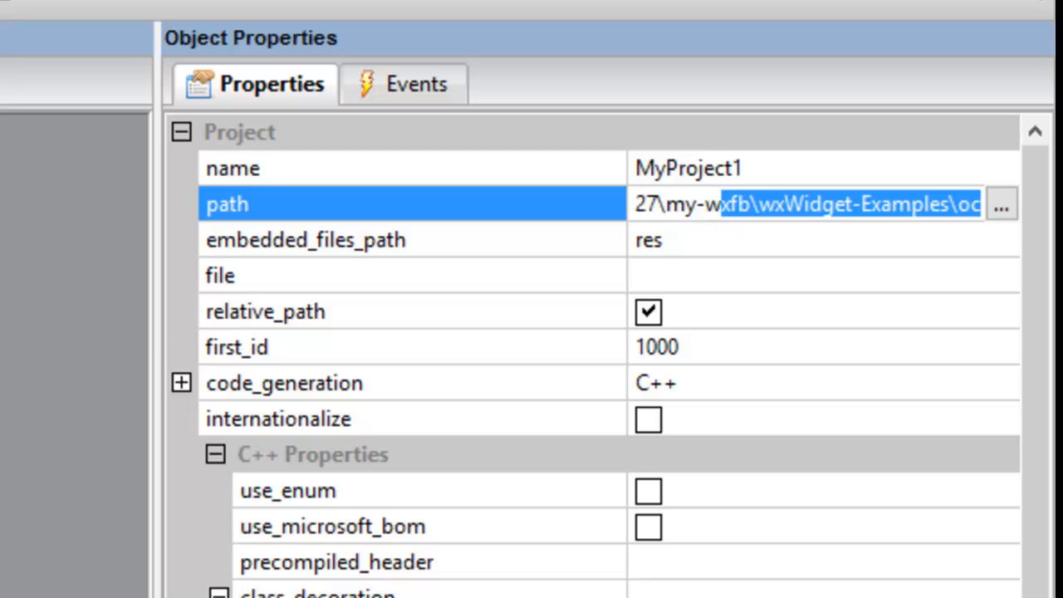
pyautogui.moveTo(137, 196)
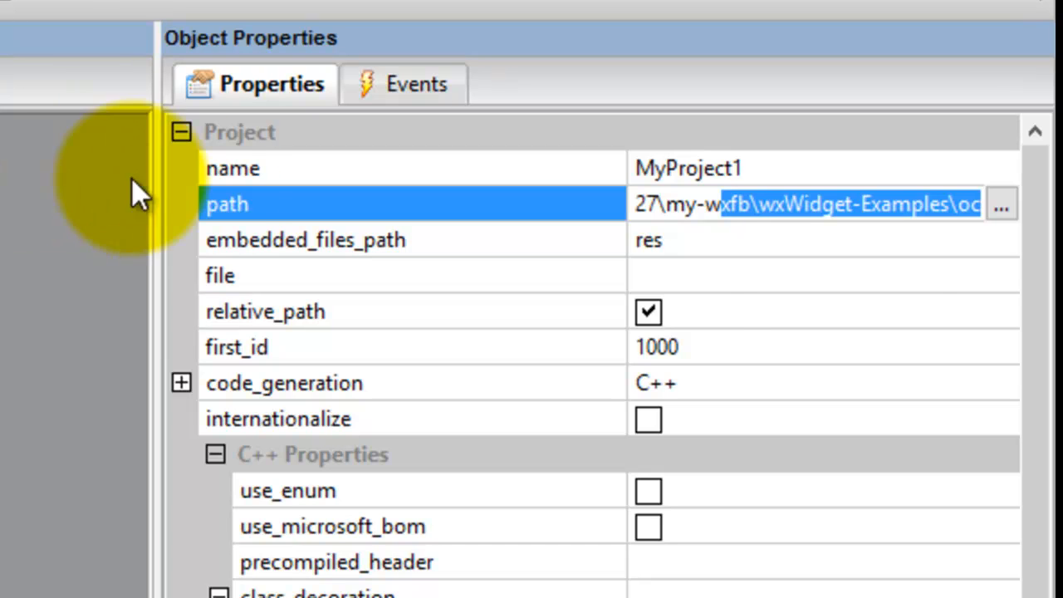
pyautogui.moveTo(777, 204)
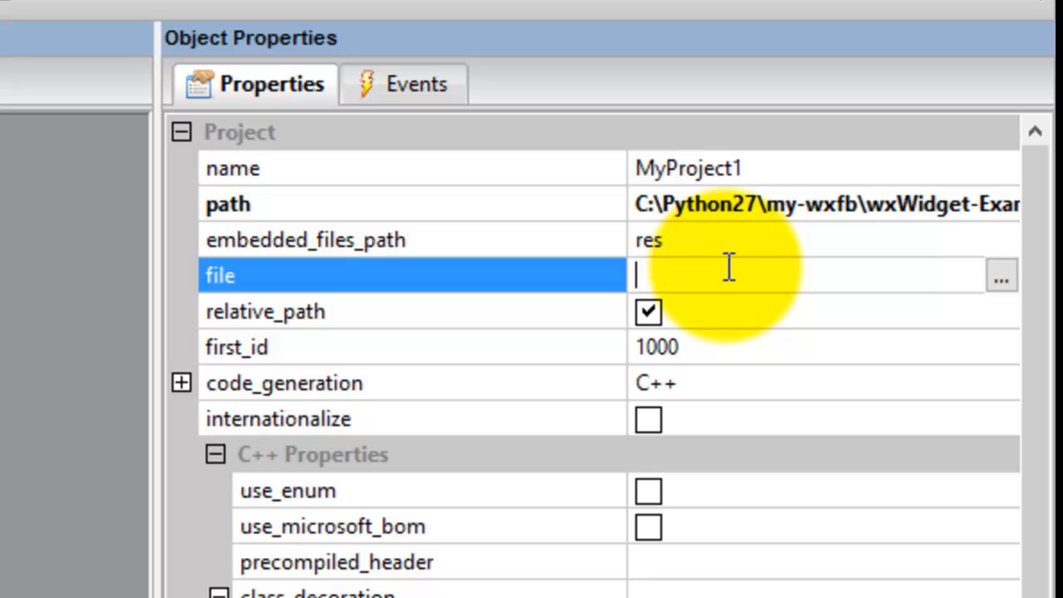
pyautogui.write('mna')
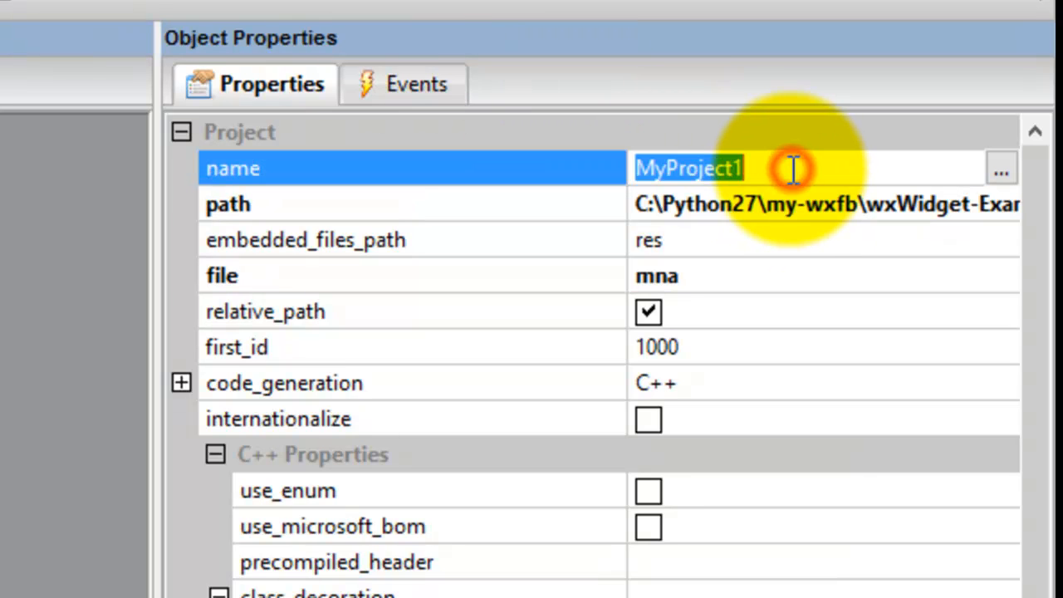
pyautogui.write('Main')
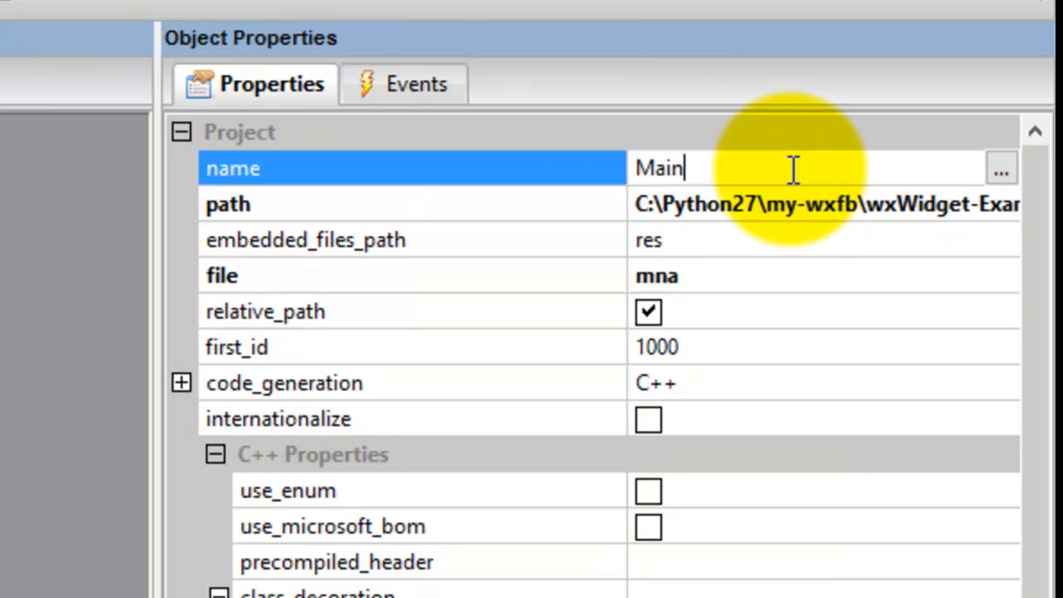
pyautogui.write('Frame')
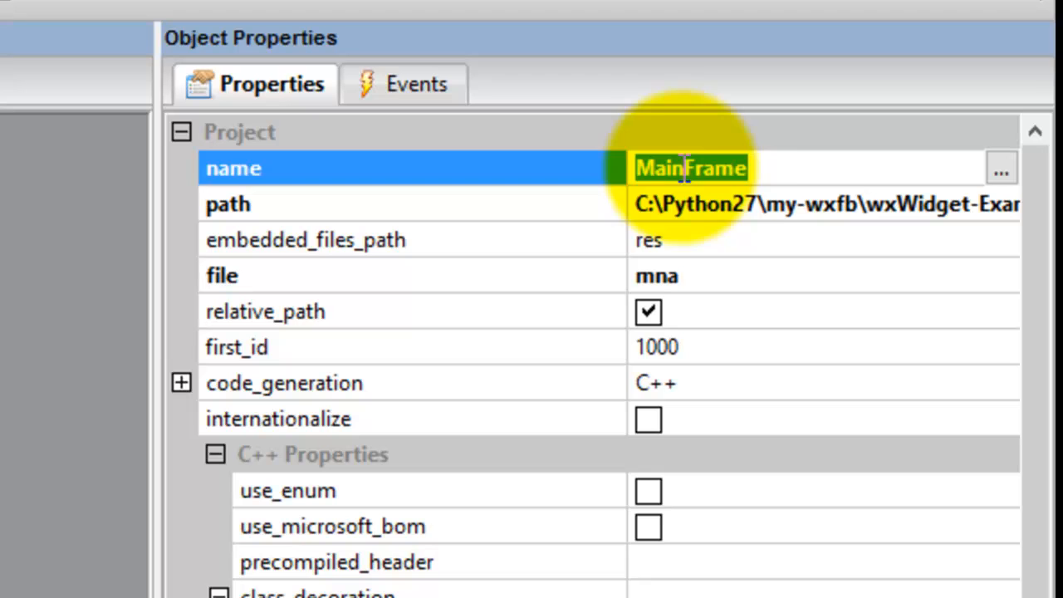
pyautogui.moveTo(731, 153)
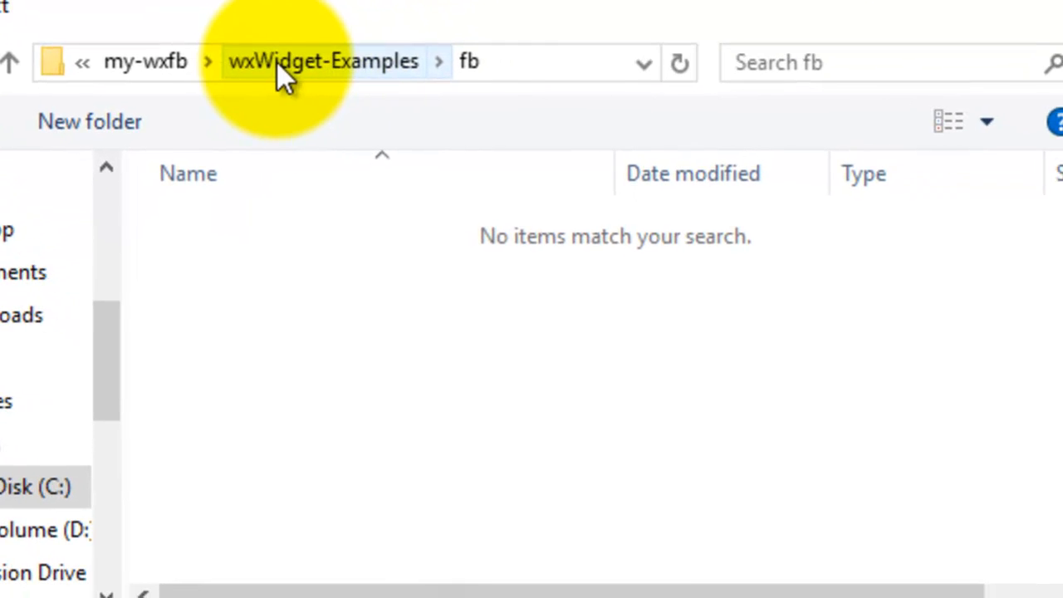
# - Save the project as MainFrame in the fb folder under wxWidget-Examples
pyautogui.click(323, 61)
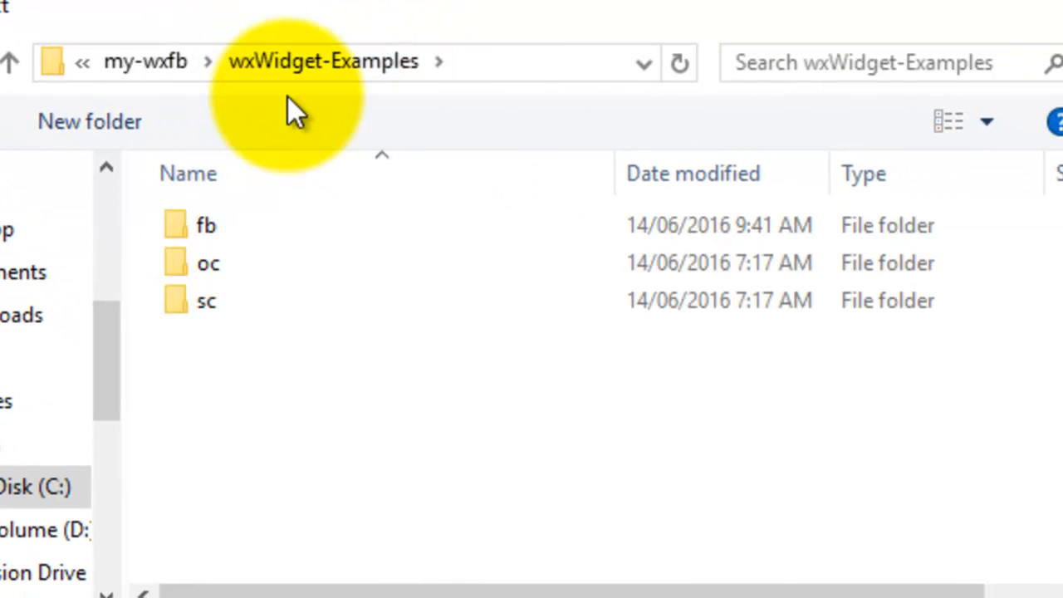
pyautogui.moveTo(322, 61)
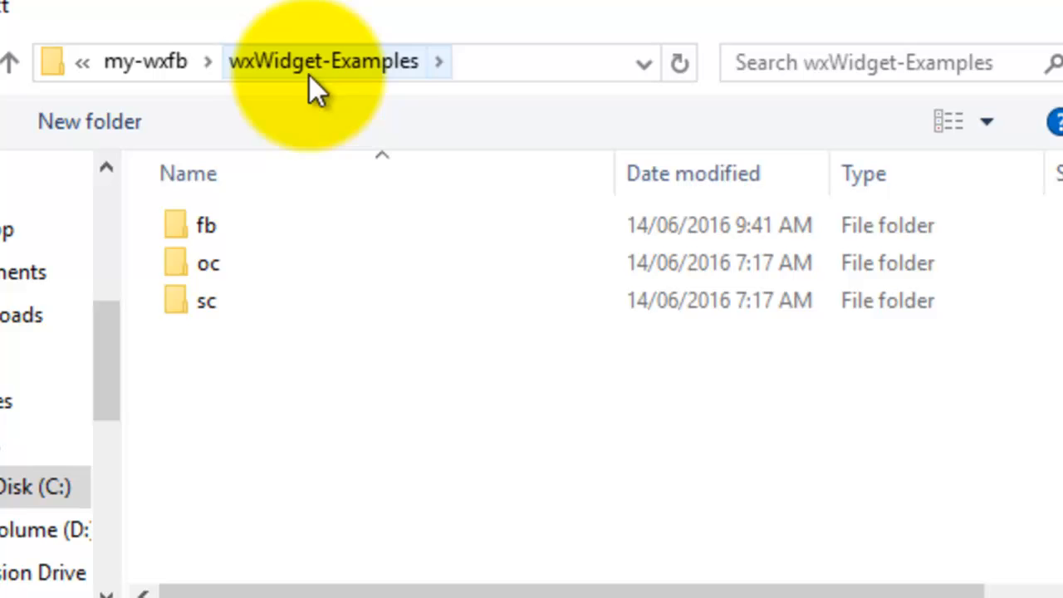
pyautogui.moveTo(382, 87)
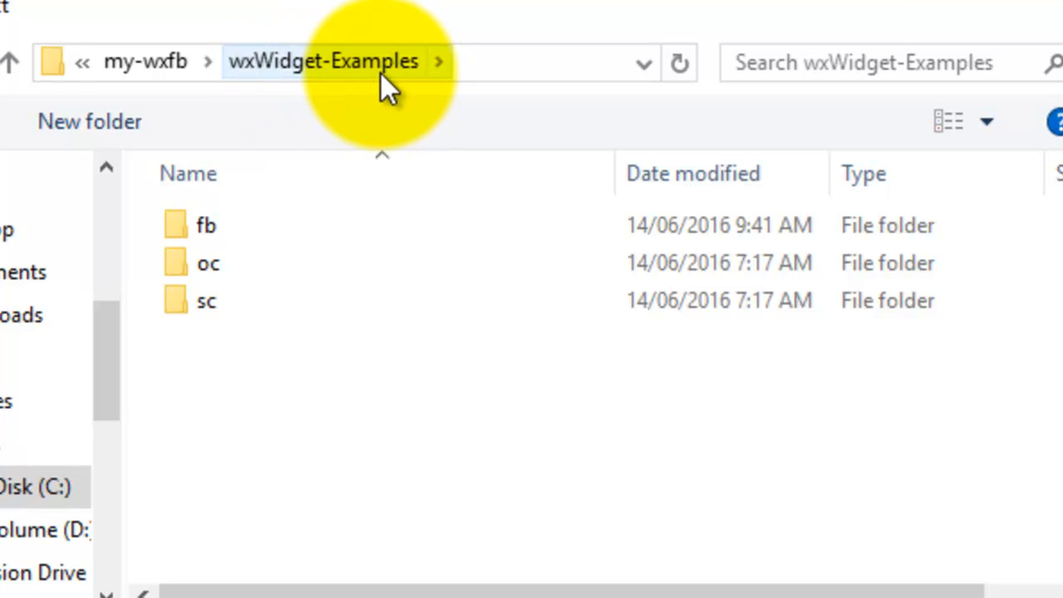
pyautogui.doubleClick(205, 225)
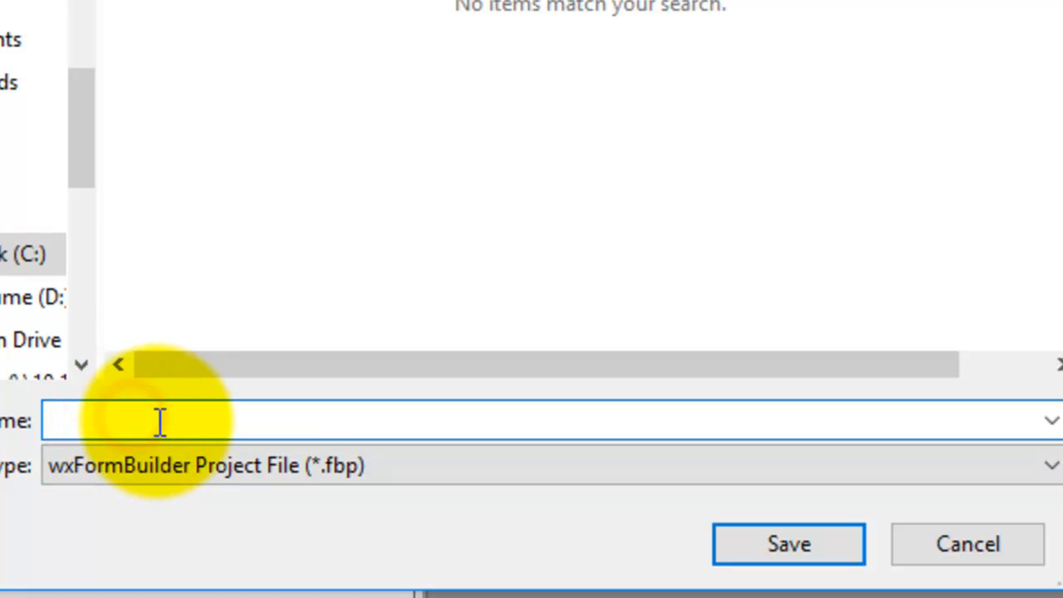
pyautogui.write('MainFrame')
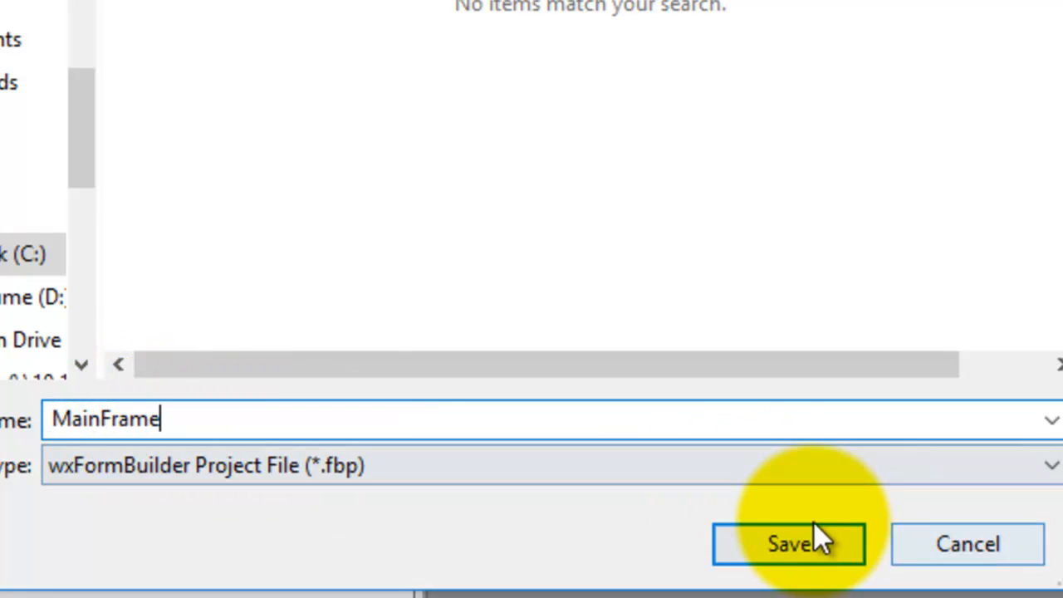
pyautogui.click(788, 543)
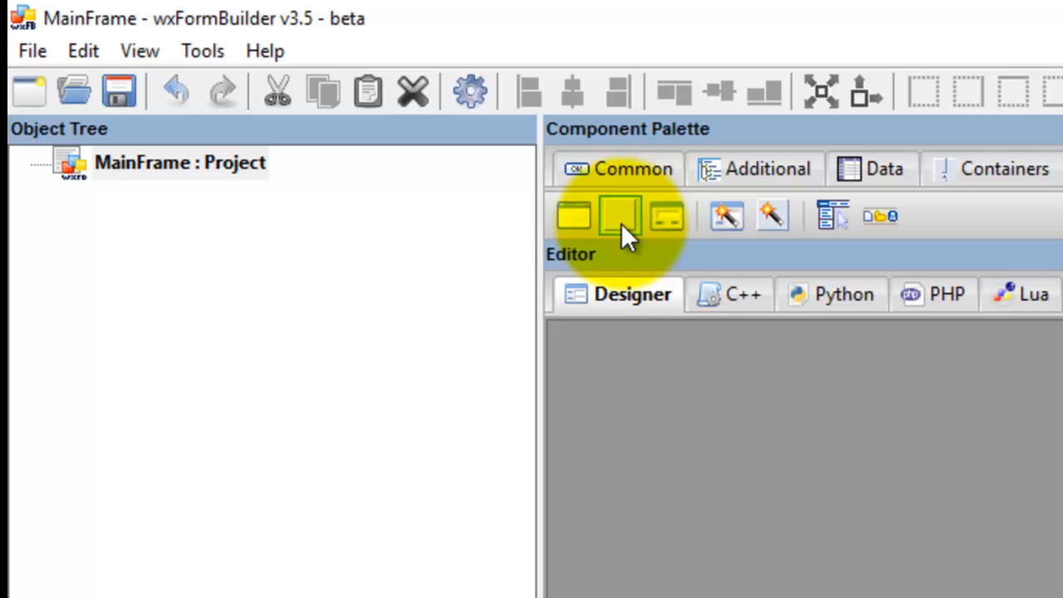
# - Add a new frame to the project and name it frameMain
pyautogui.click(573, 216)
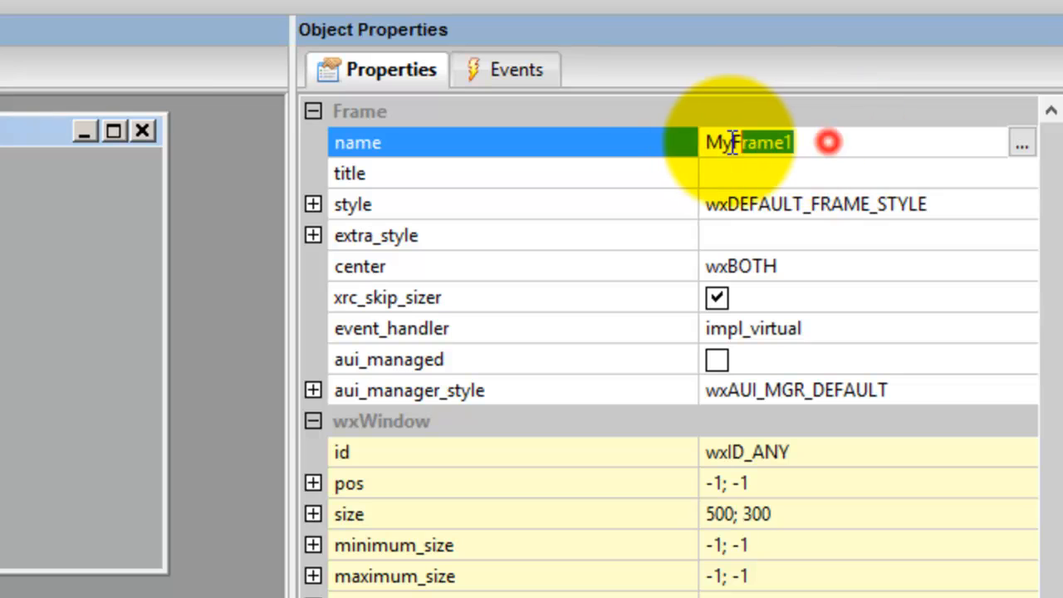
pyautogui.write('fr')
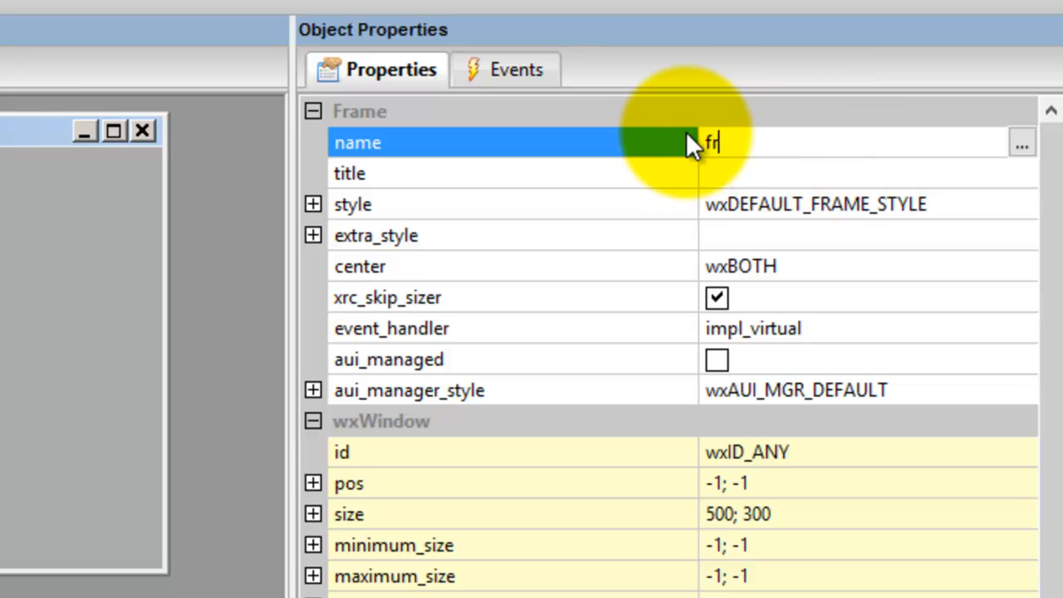
pyautogui.write('ame')
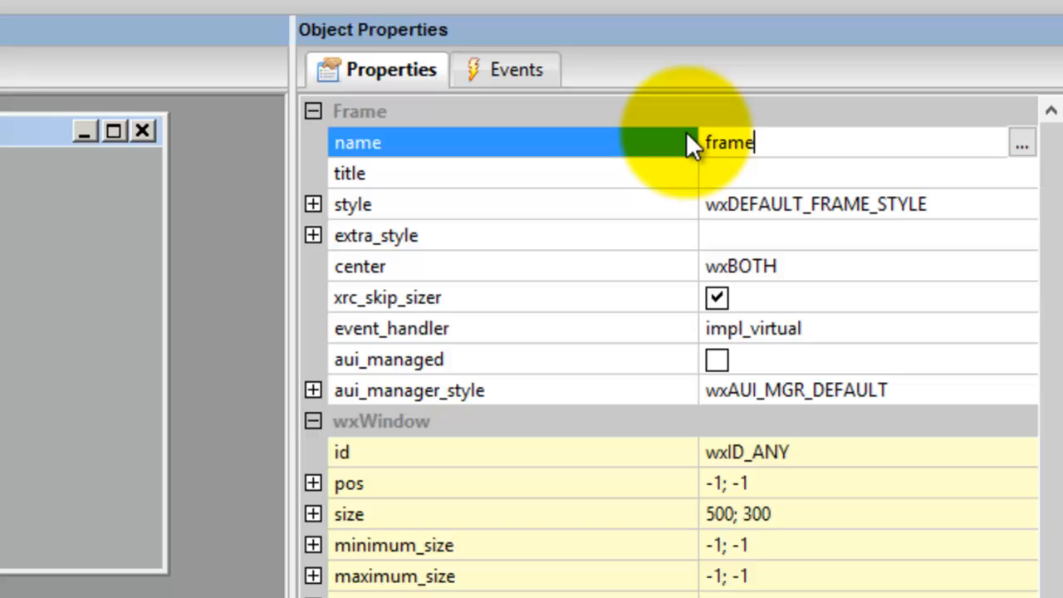
pyautogui.write('Main')
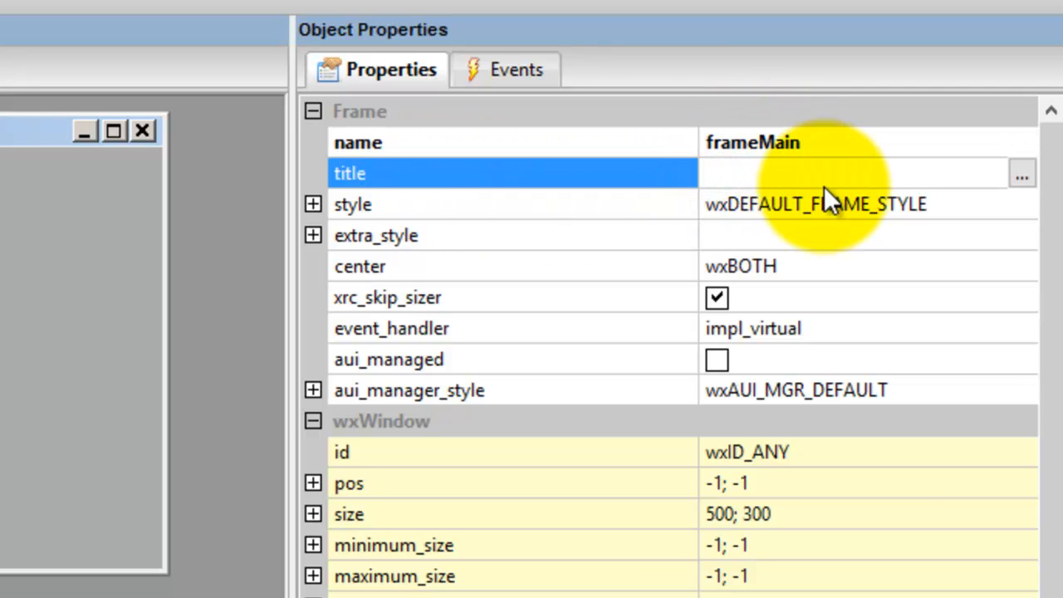
# - Set the frame title to 'wxFormbuilder Widget Examples'
pyautogui.write('wxFormbui')
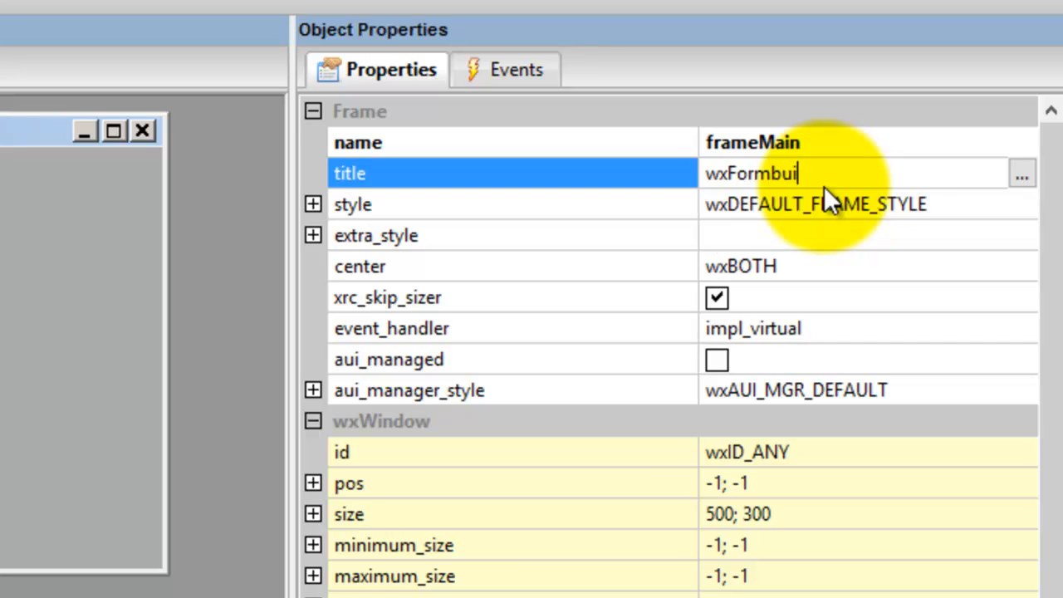
pyautogui.write('lder')
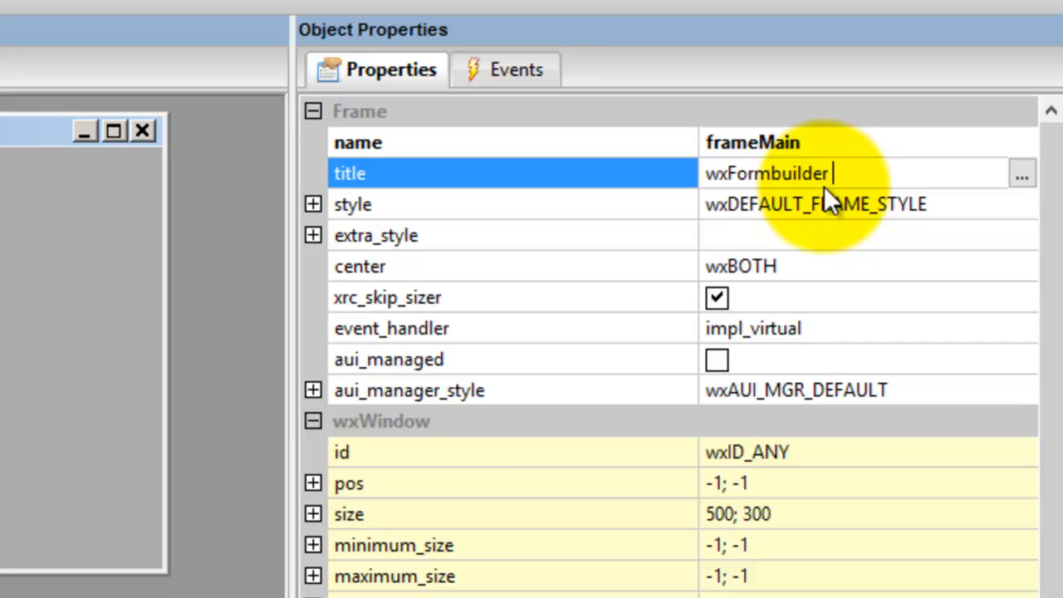
pyautogui.write('Widget')
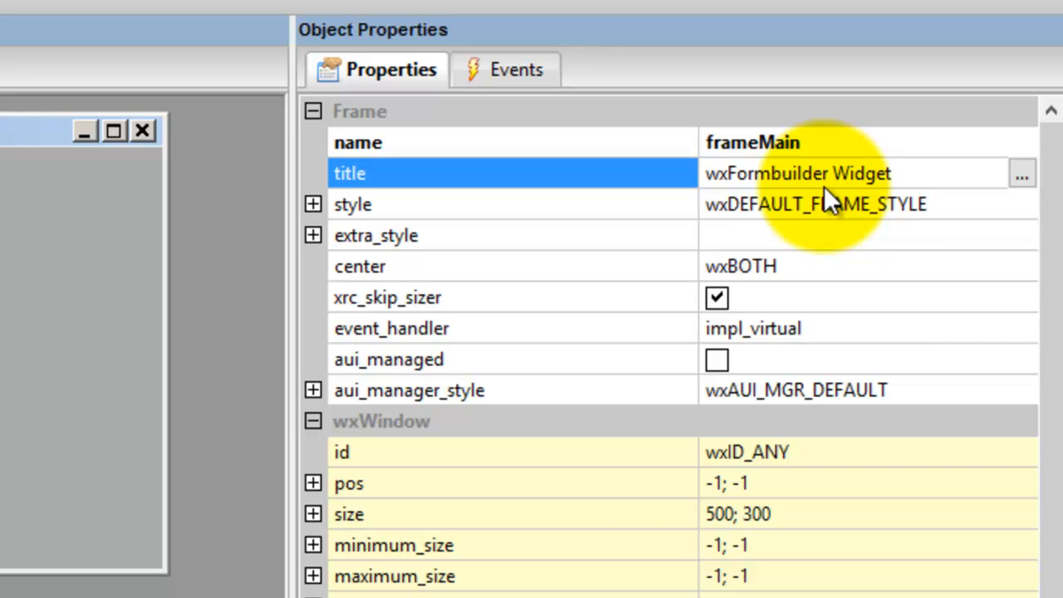
pyautogui.write('Exmap')
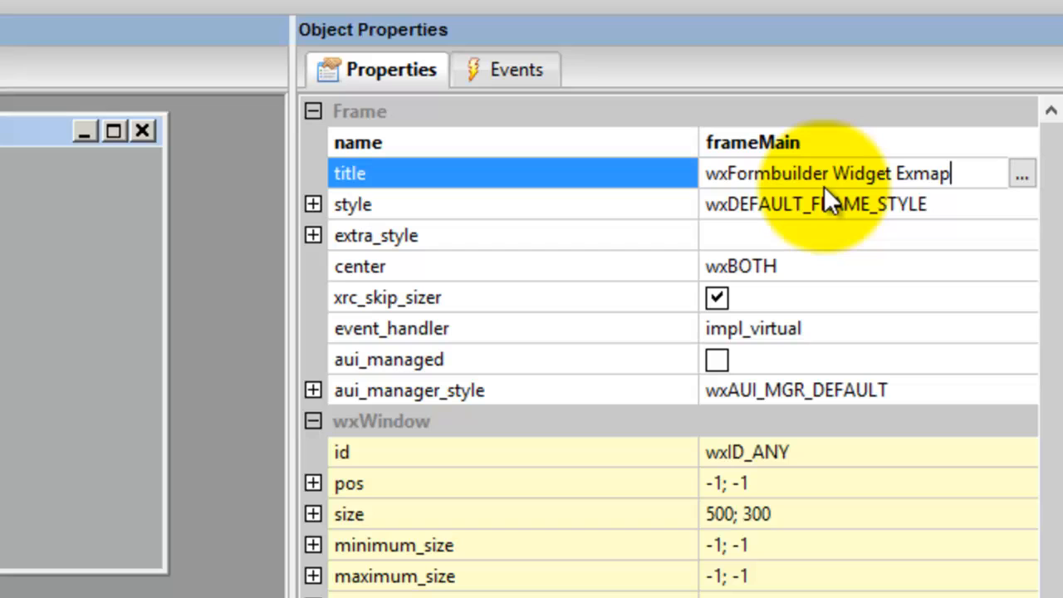
pyautogui.press('Backspace')
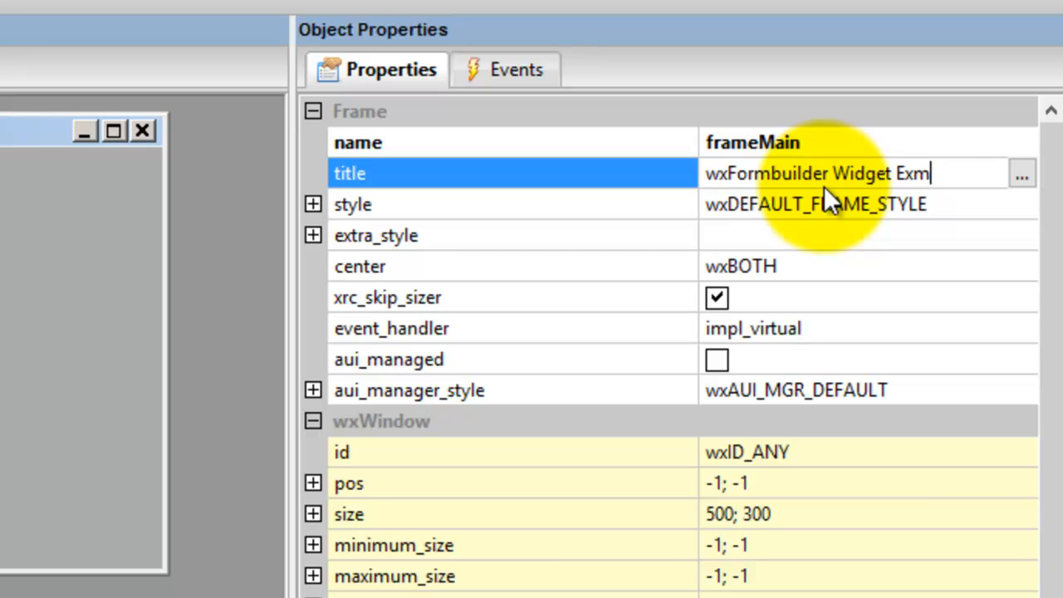
pyautogui.write('amples')
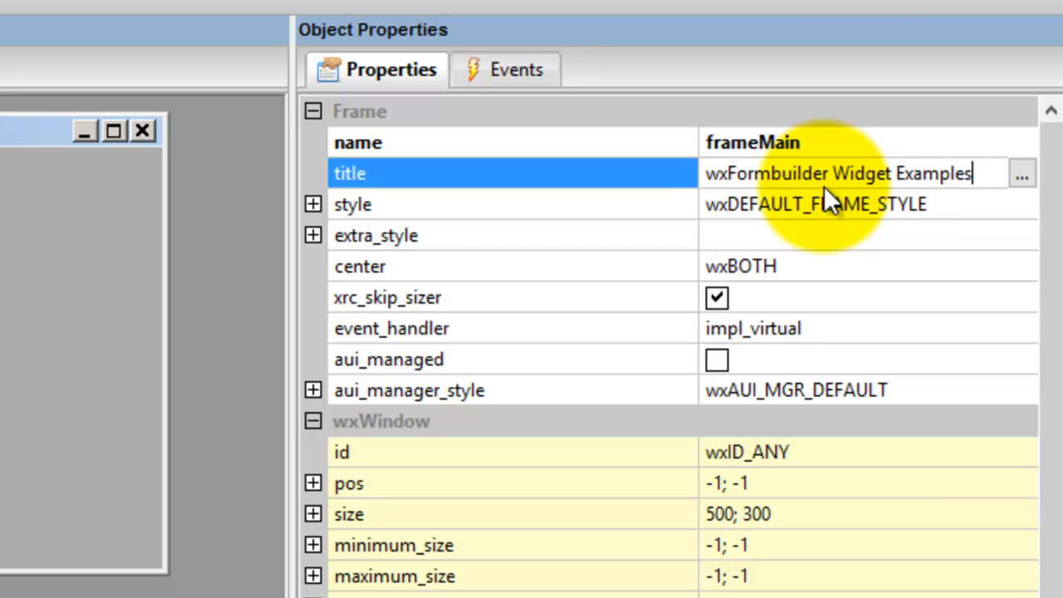
pyautogui.click(174, 40)
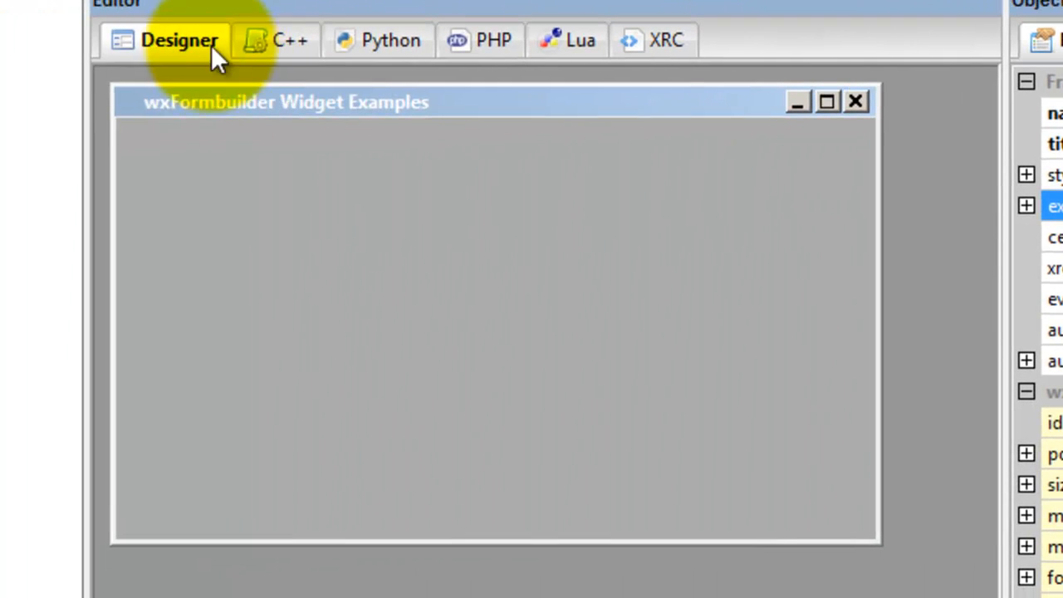
pyautogui.moveTo(436, 124)
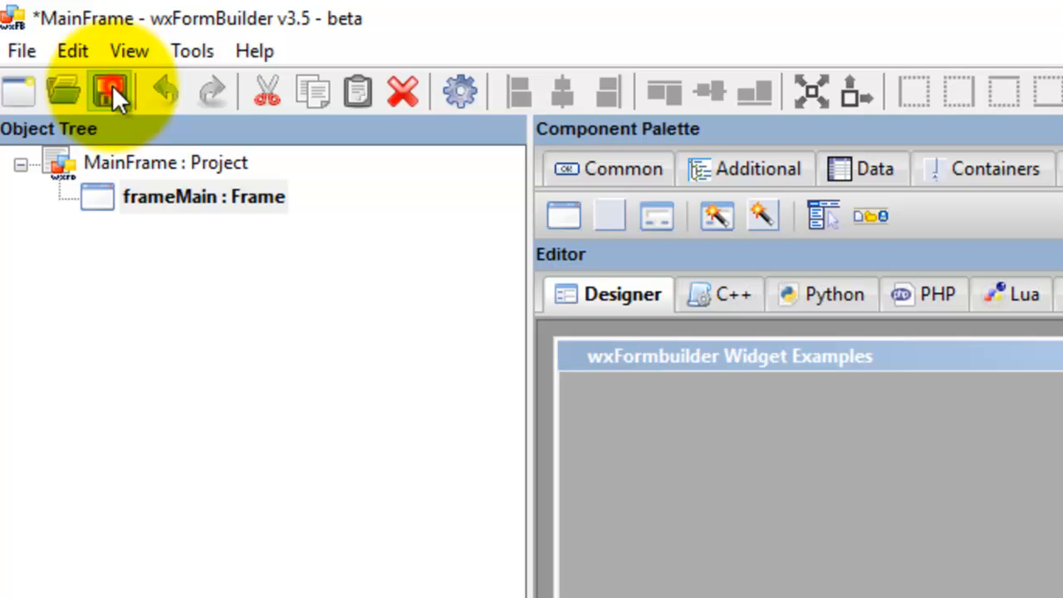
# - Save the project and select frameMain in the object tree
pyautogui.click(108, 92)
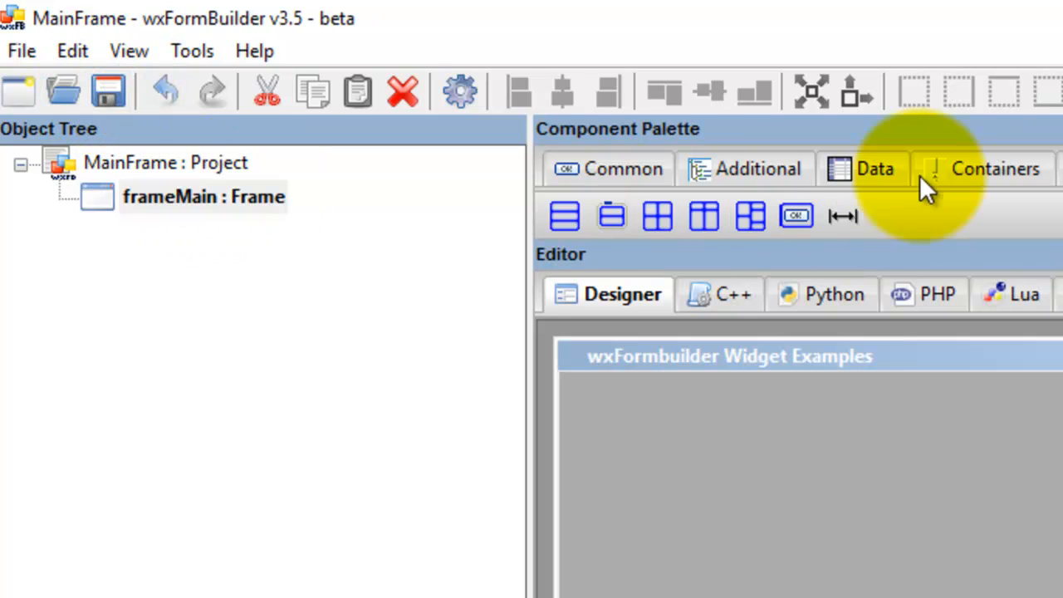
pyautogui.moveTo(74, 197)
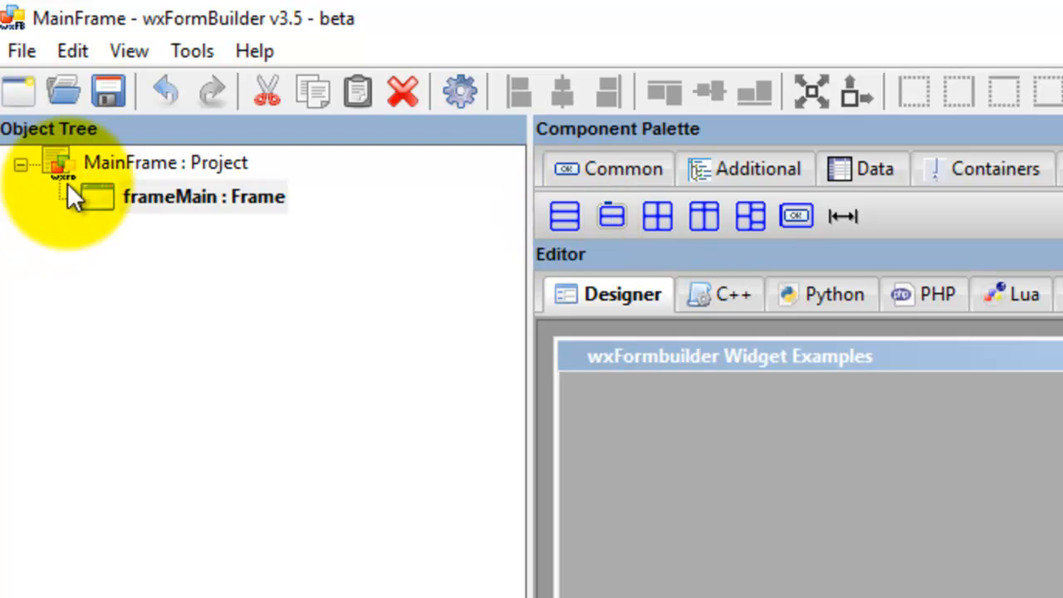
pyautogui.click(203, 196)
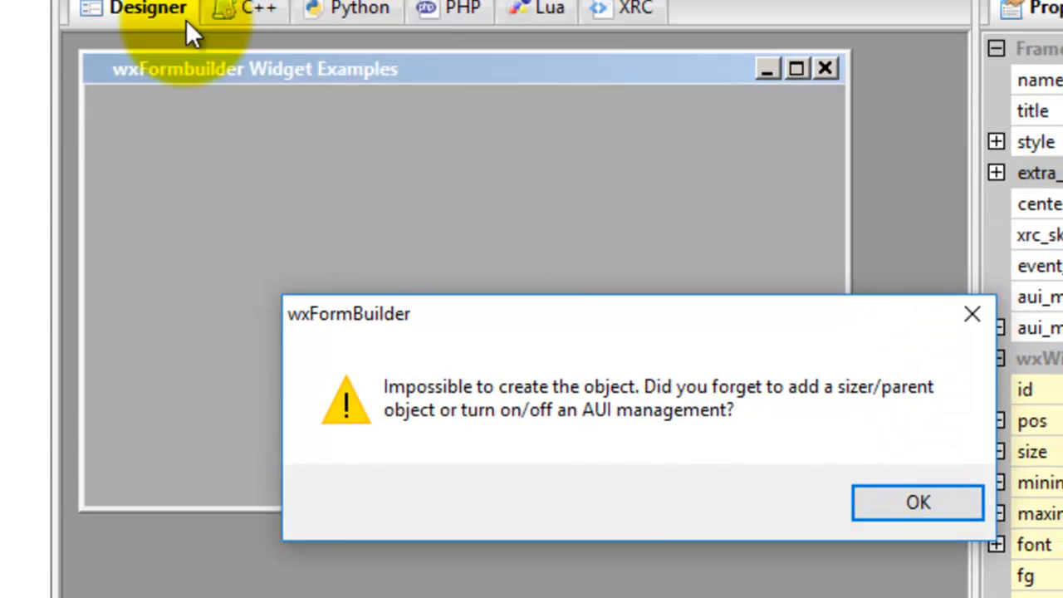
pyautogui.click(918, 502)
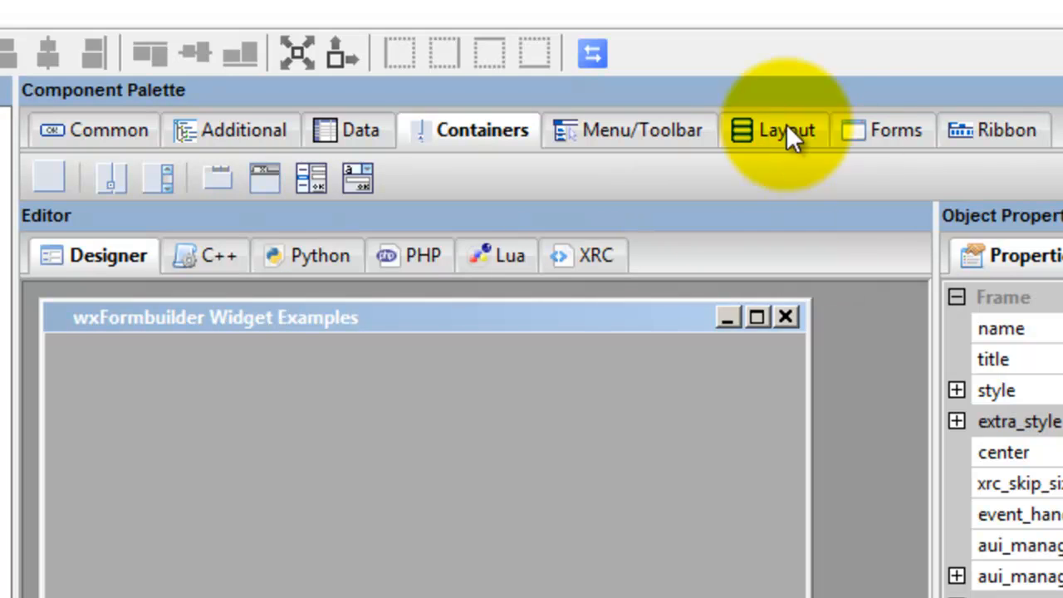
pyautogui.moveTo(239, 390)
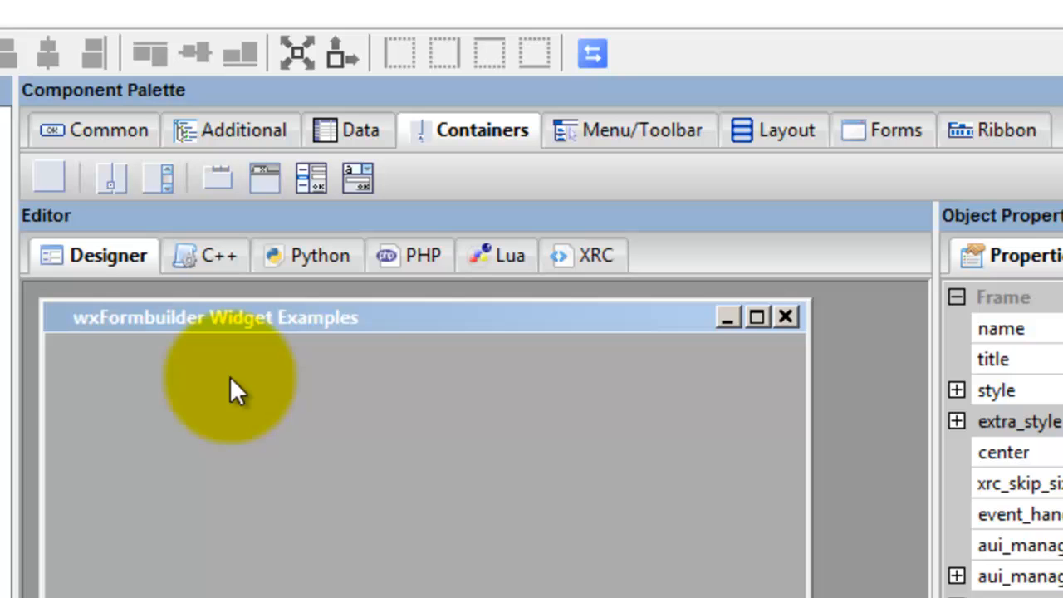
pyautogui.moveTo(627, 133)
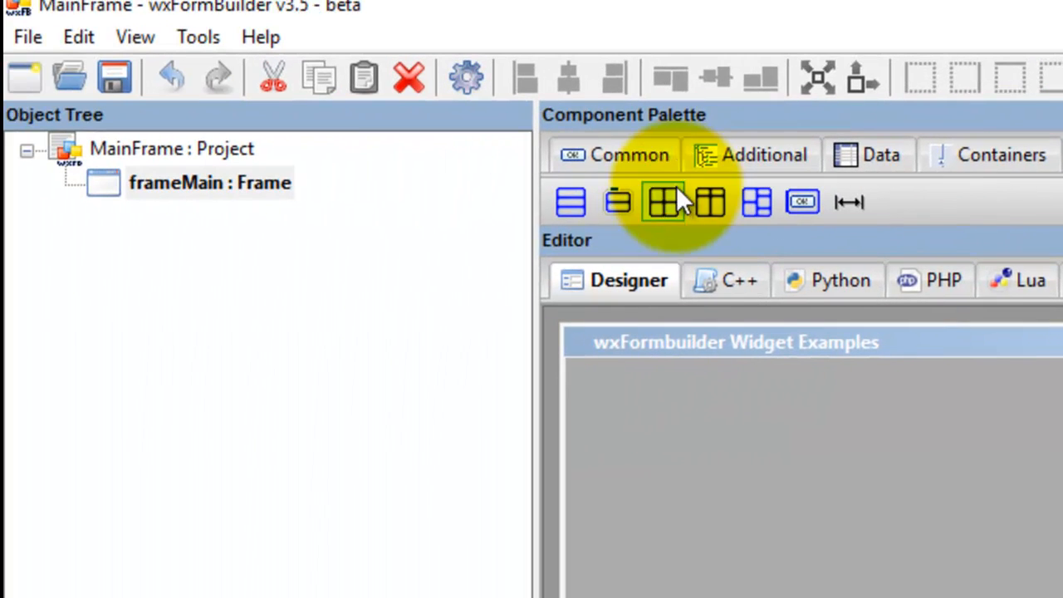
# - Add a box sizer to frameMain and rename it bSizerFrameMain
pyautogui.click(663, 202)
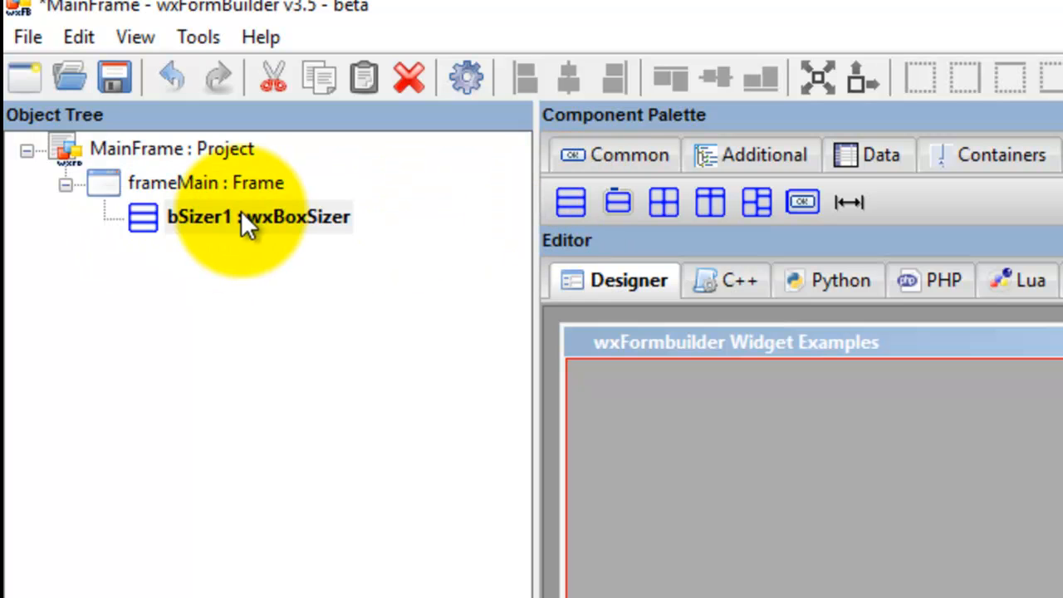
pyautogui.click(257, 217)
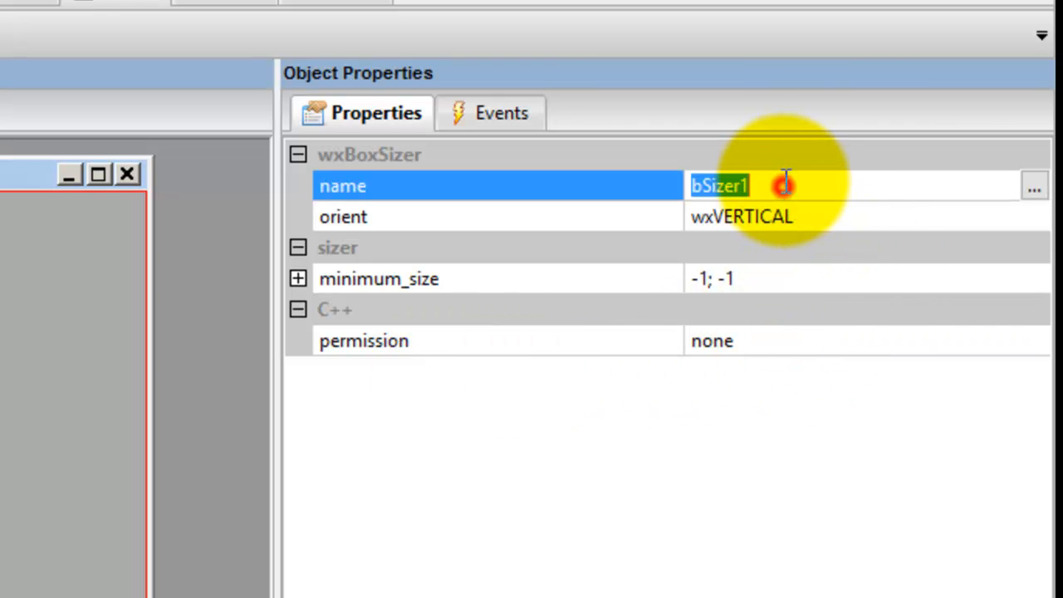
pyautogui.click(747, 185)
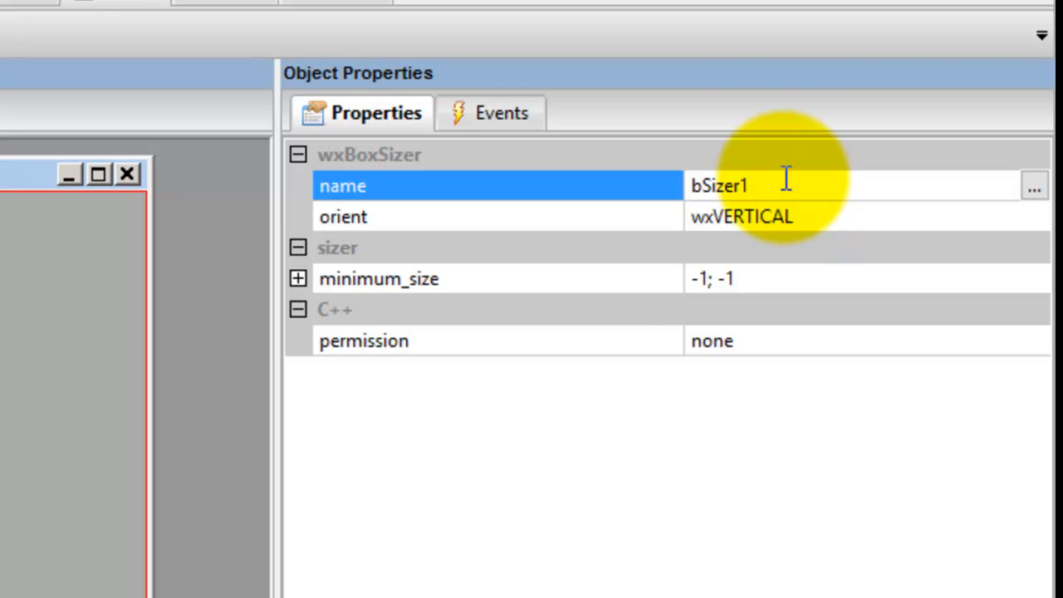
pyautogui.press('Backspace')
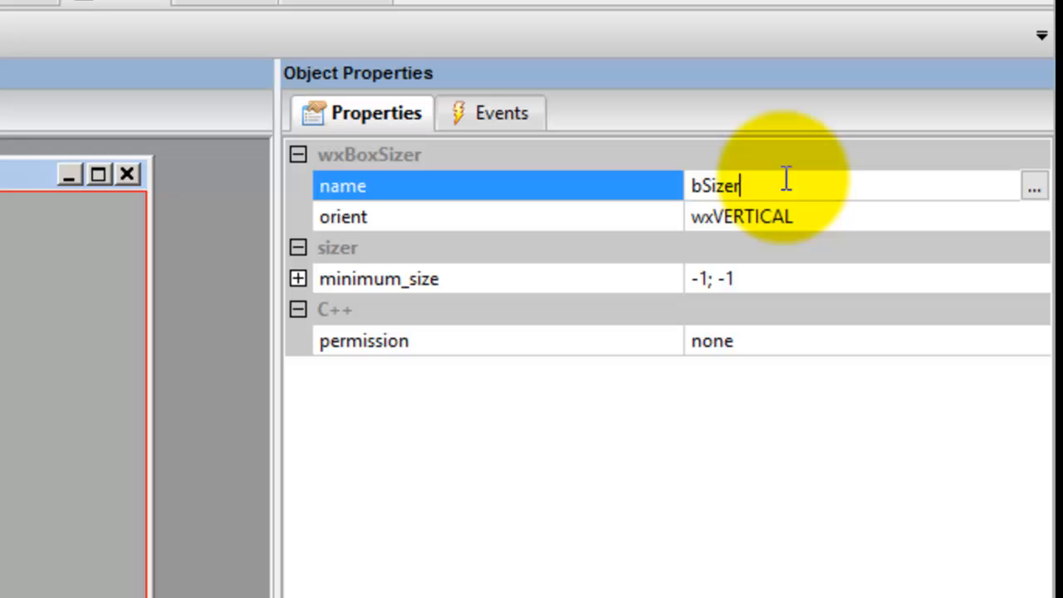
pyautogui.write('Frame')
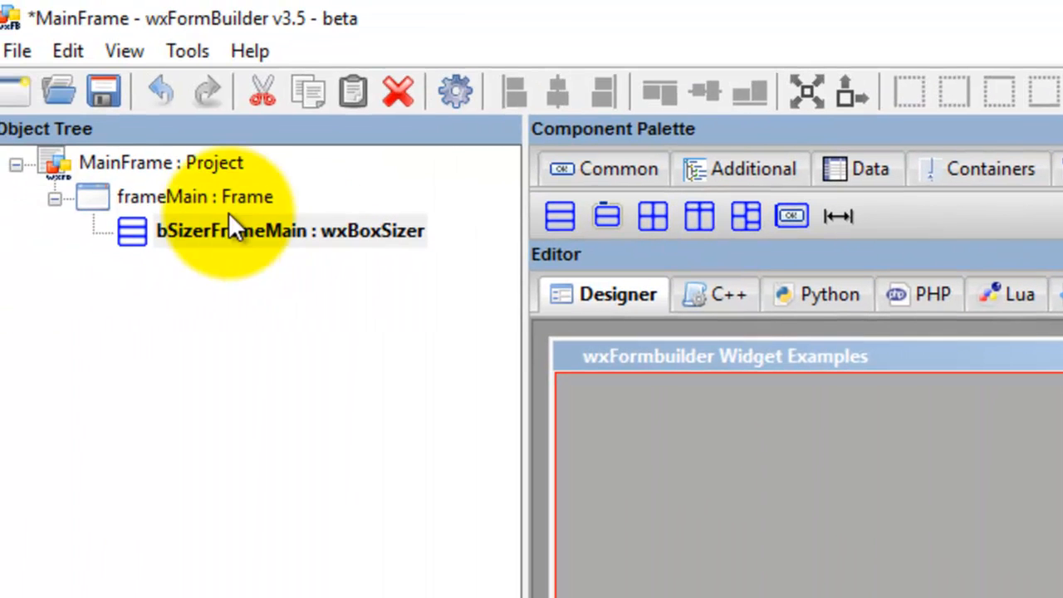
pyautogui.moveTo(561, 216)
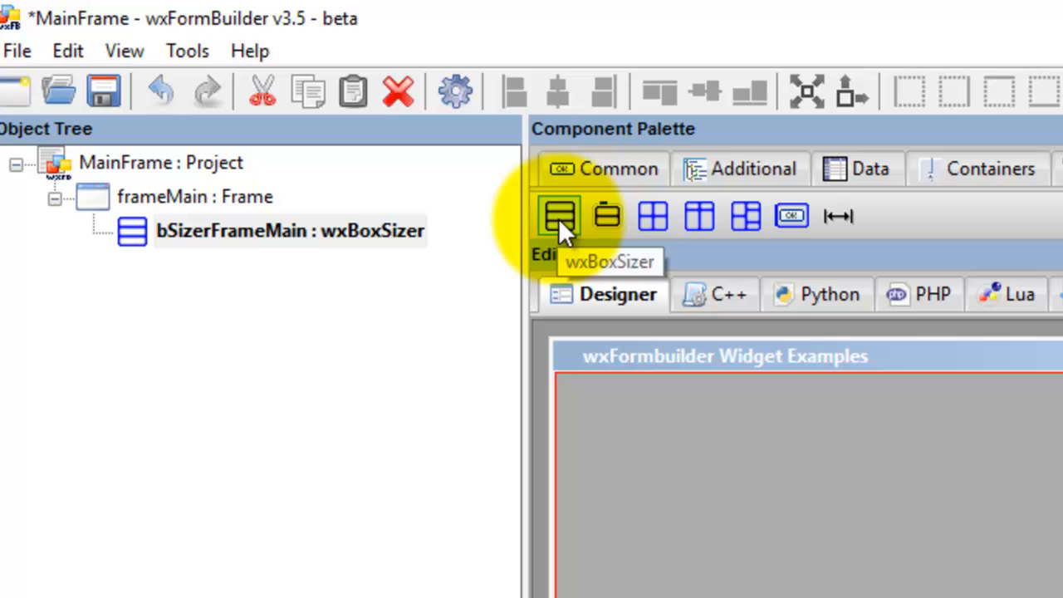
# - Add a nested box sizer with border 0 and wxALL, named bSizerMainFrame
pyautogui.click(560, 216)
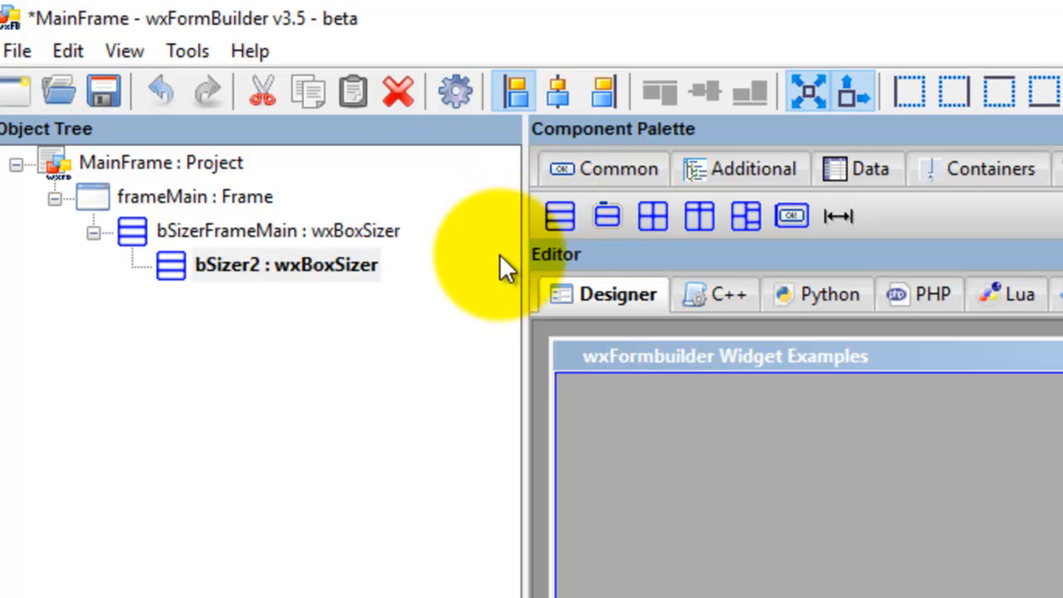
pyautogui.moveTo(559, 216)
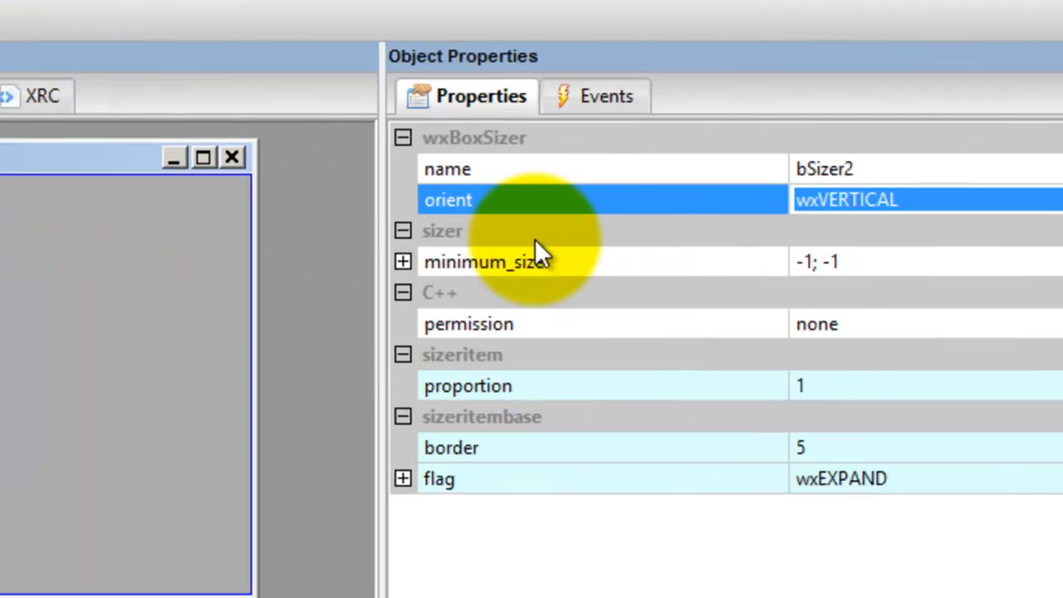
pyautogui.click(540, 436)
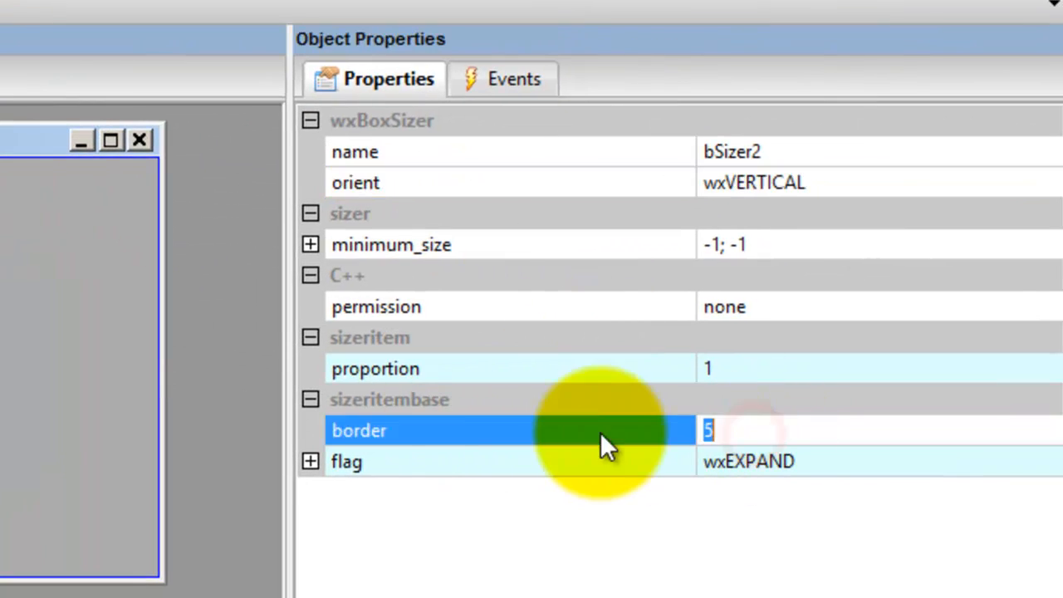
pyautogui.write('0')
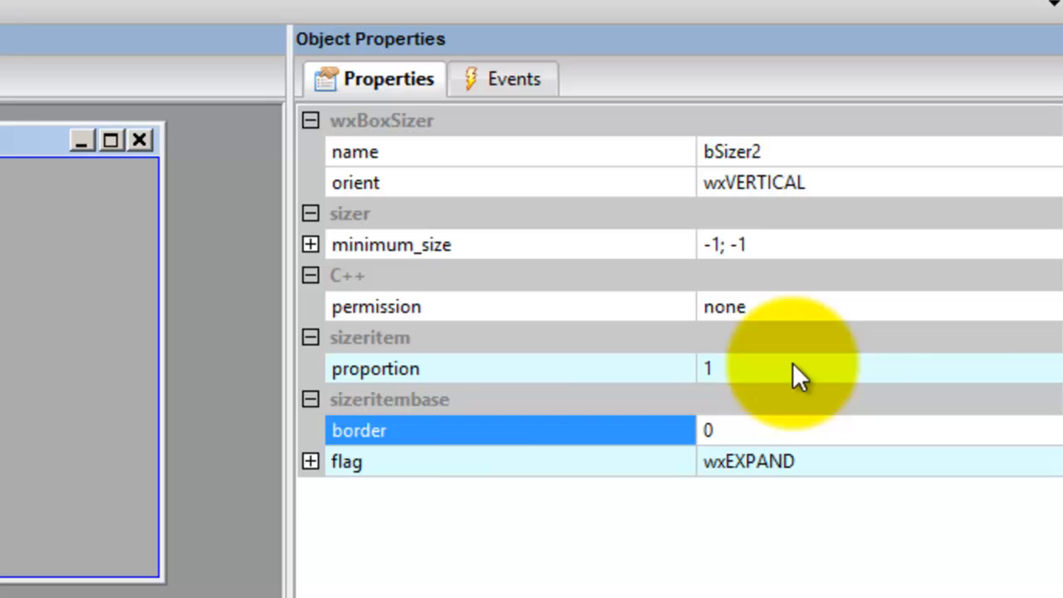
pyautogui.click(310, 461)
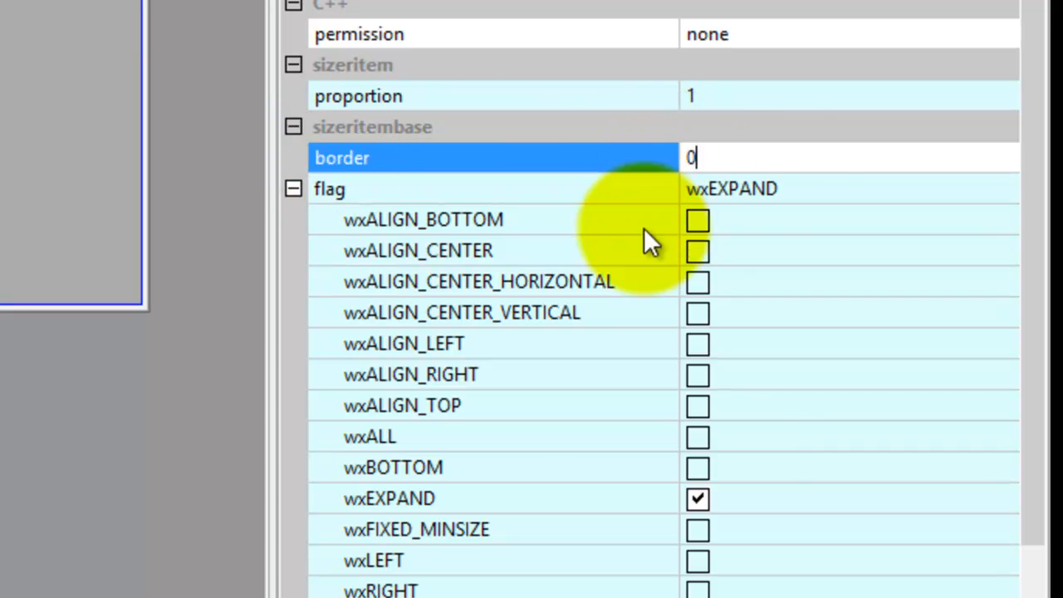
pyautogui.click(697, 436)
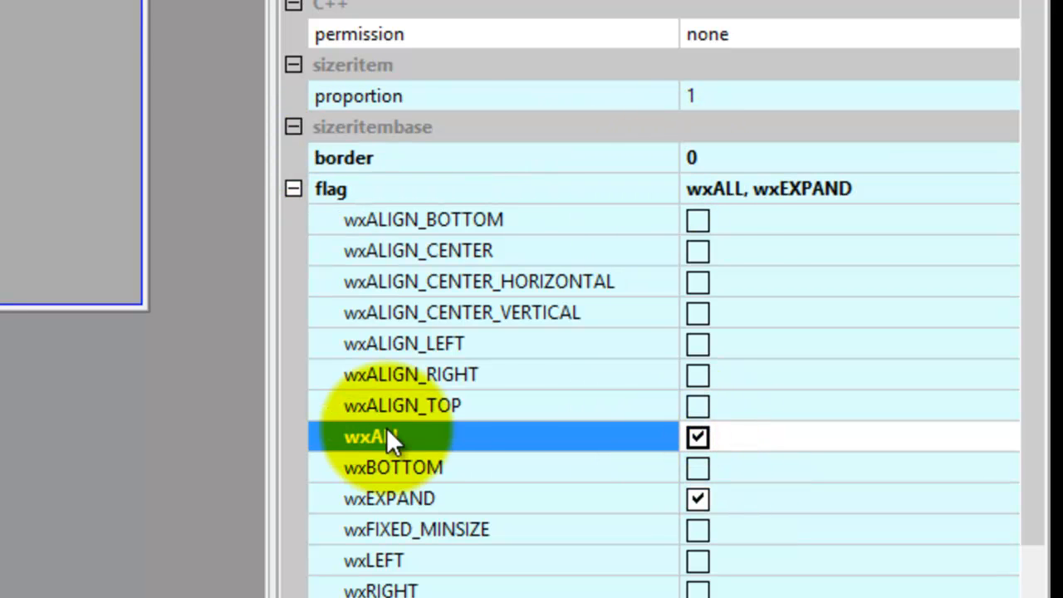
pyautogui.moveTo(706, 167)
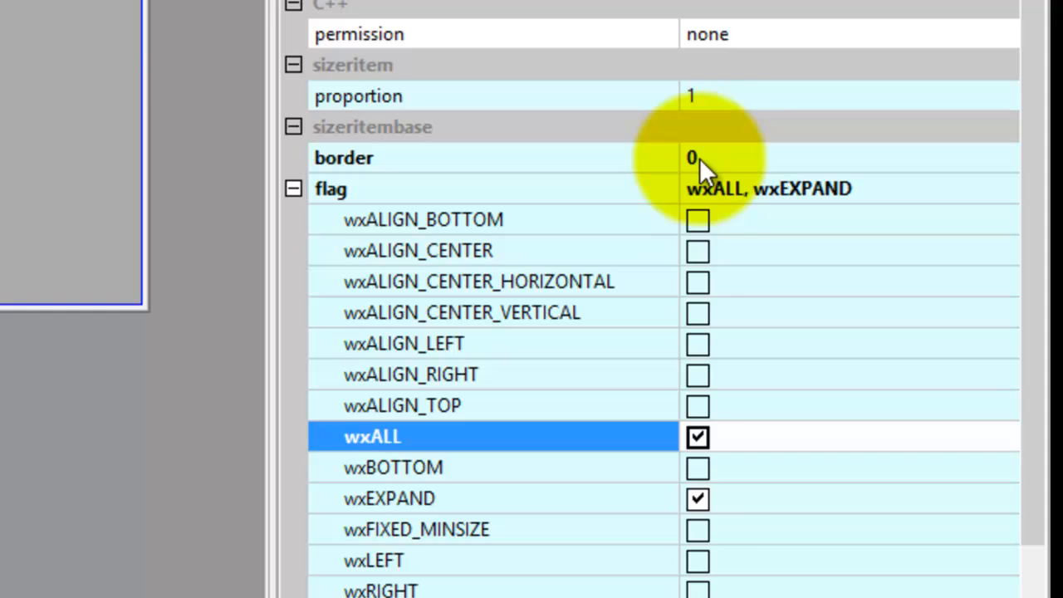
pyautogui.moveTo(710, 120)
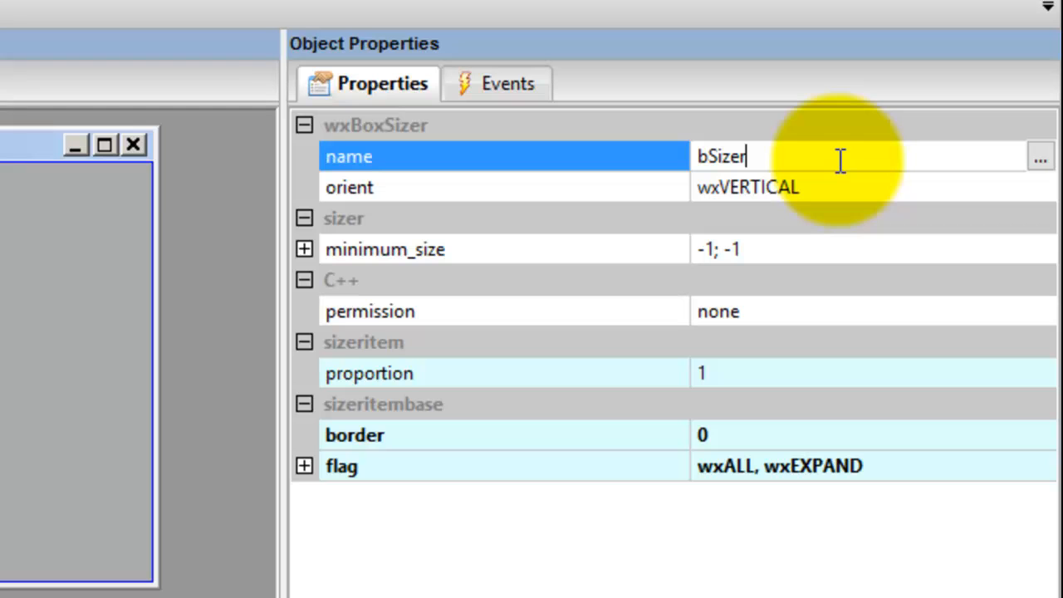
pyautogui.write('Ma')
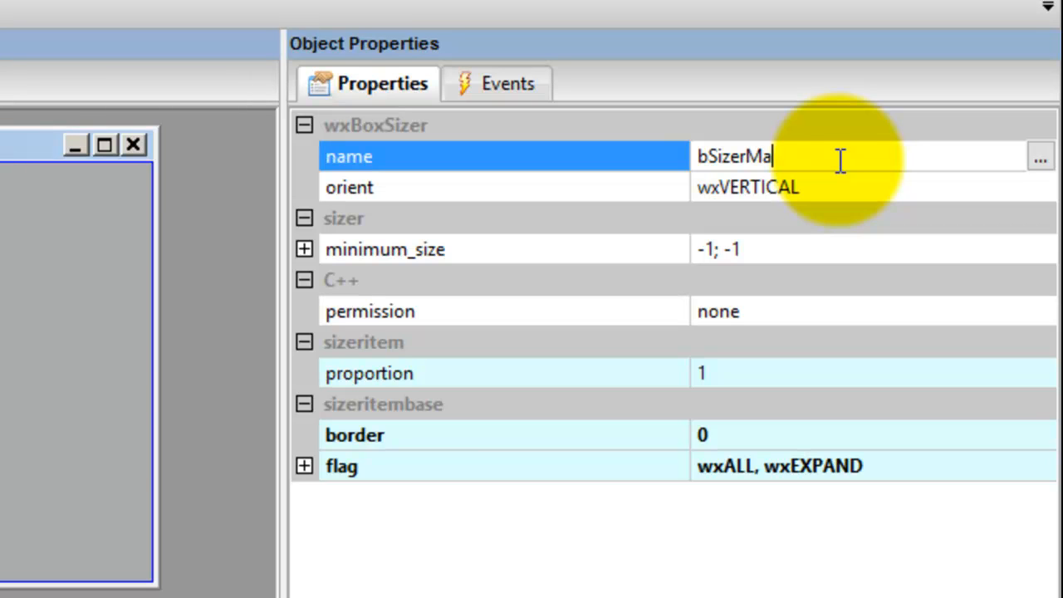
pyautogui.write('inFrame')
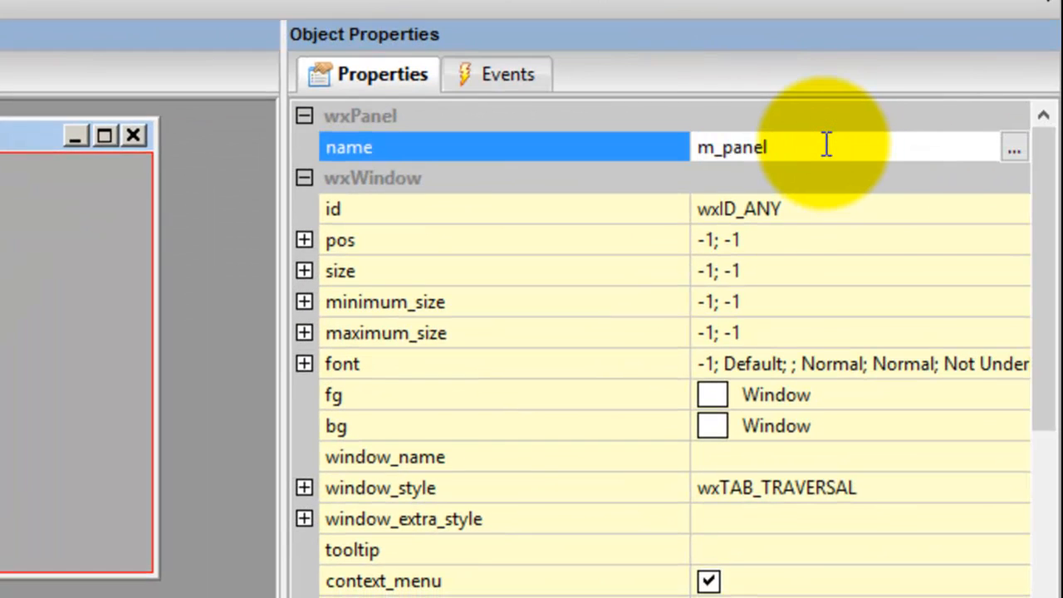
# - Rename the panel m_panelMain with border 0 and wxALL, wxEXPAND flags
pyautogui.write('Main')
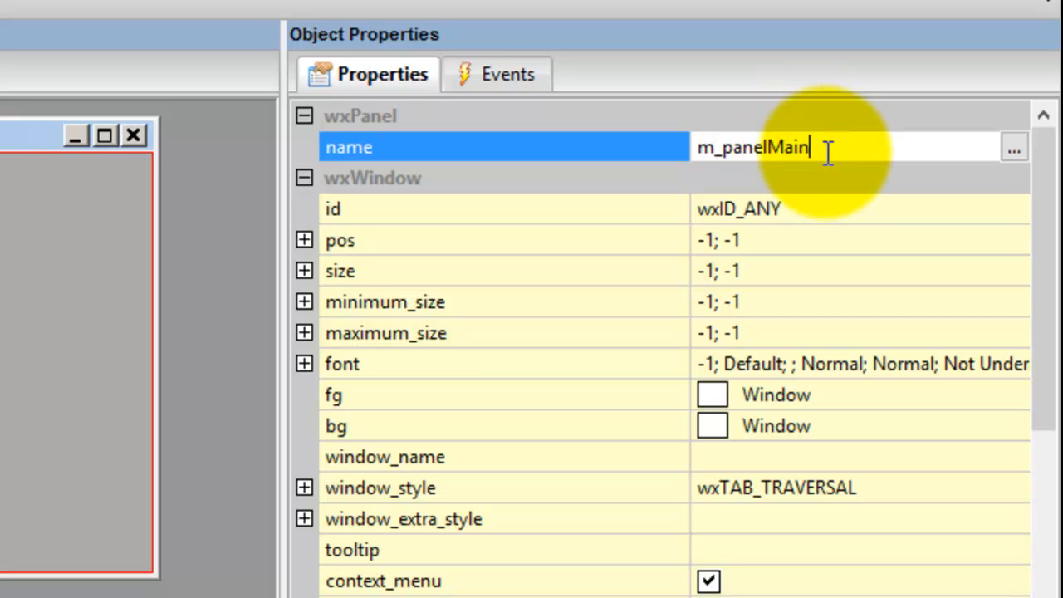
pyautogui.moveTo(760, 137)
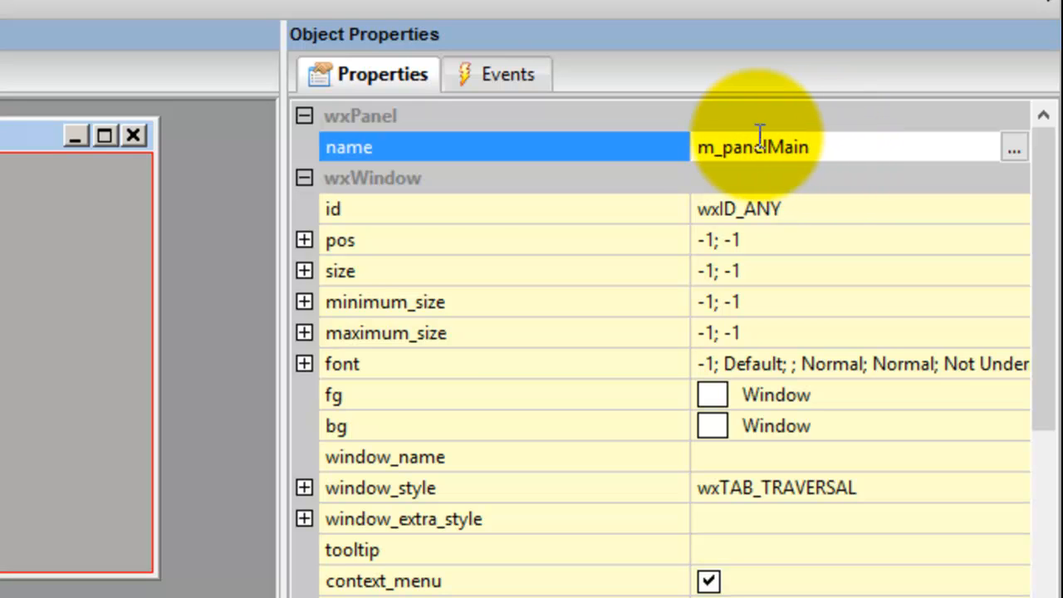
pyautogui.doubleClick(752, 147)
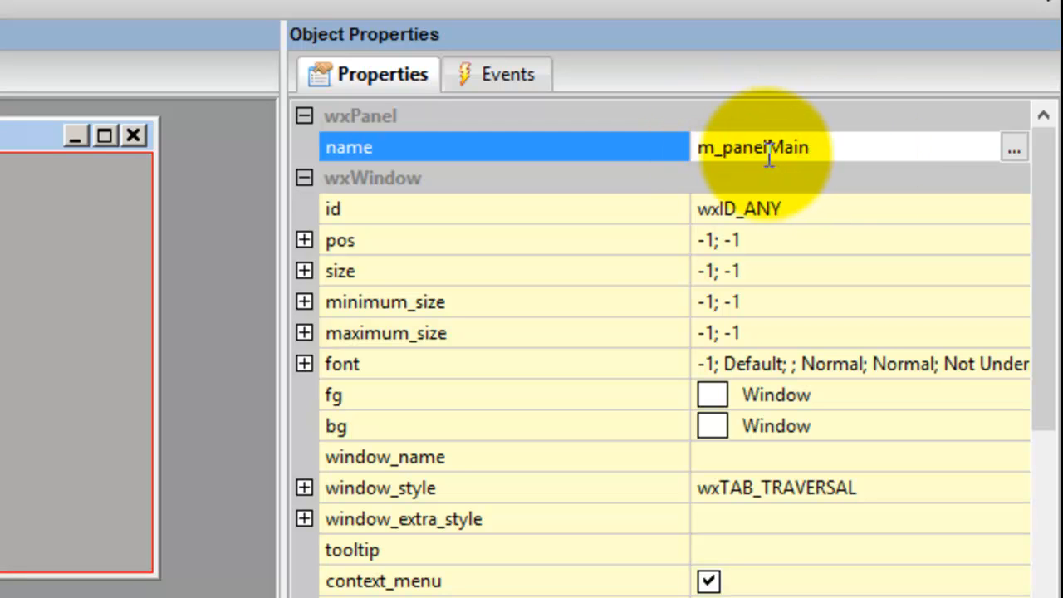
pyautogui.click(751, 147)
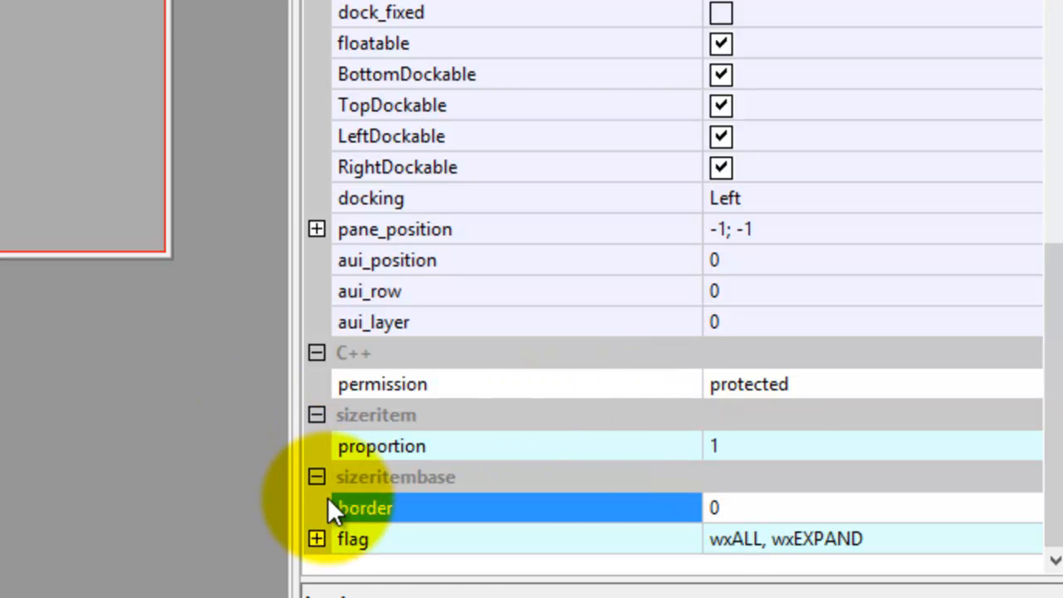
pyautogui.click(316, 538)
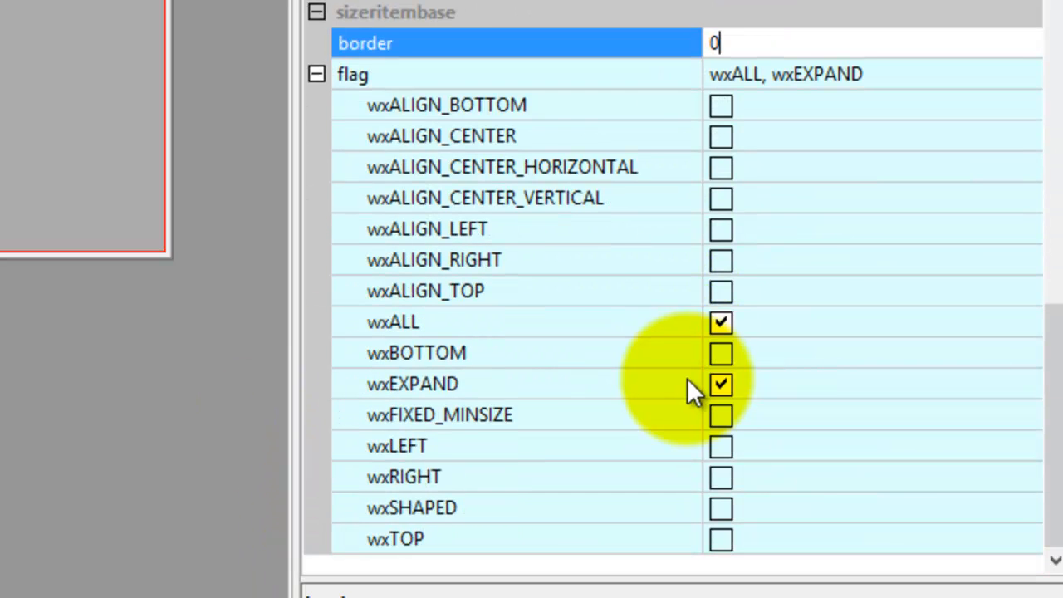
pyautogui.moveTo(432, 340)
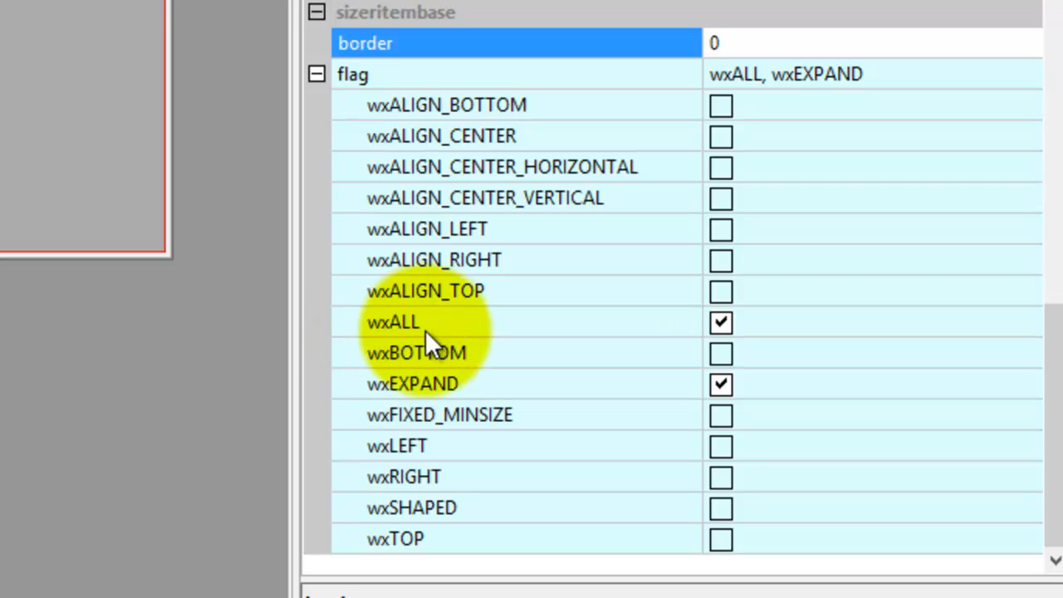
pyautogui.scroll(3)
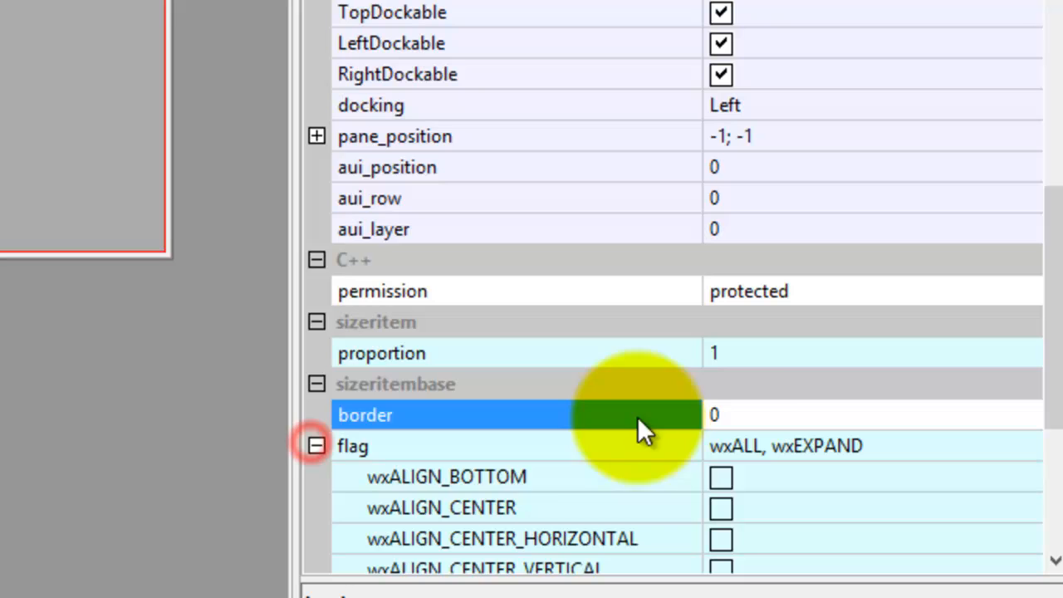
pyautogui.doubleClick(714, 414)
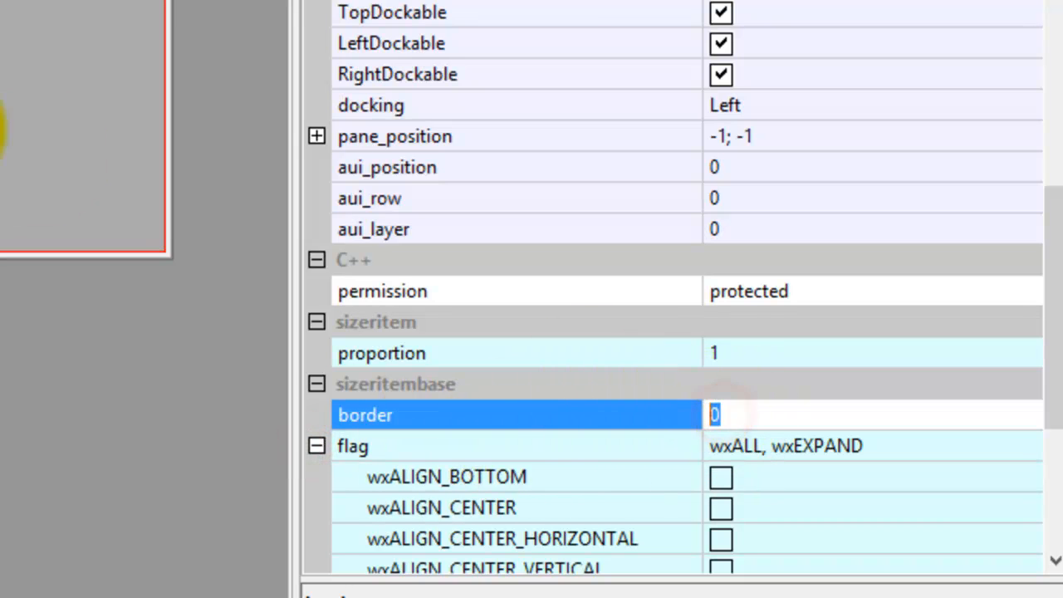
pyautogui.click(112, 13)
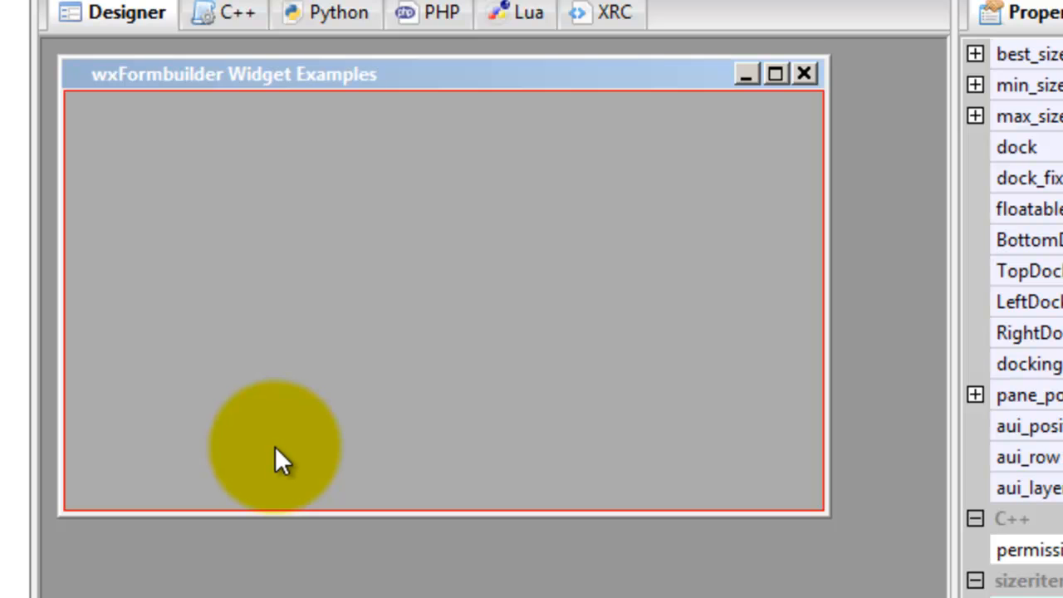
pyautogui.moveTo(279, 448); pyautogui.dragTo(361, 158)
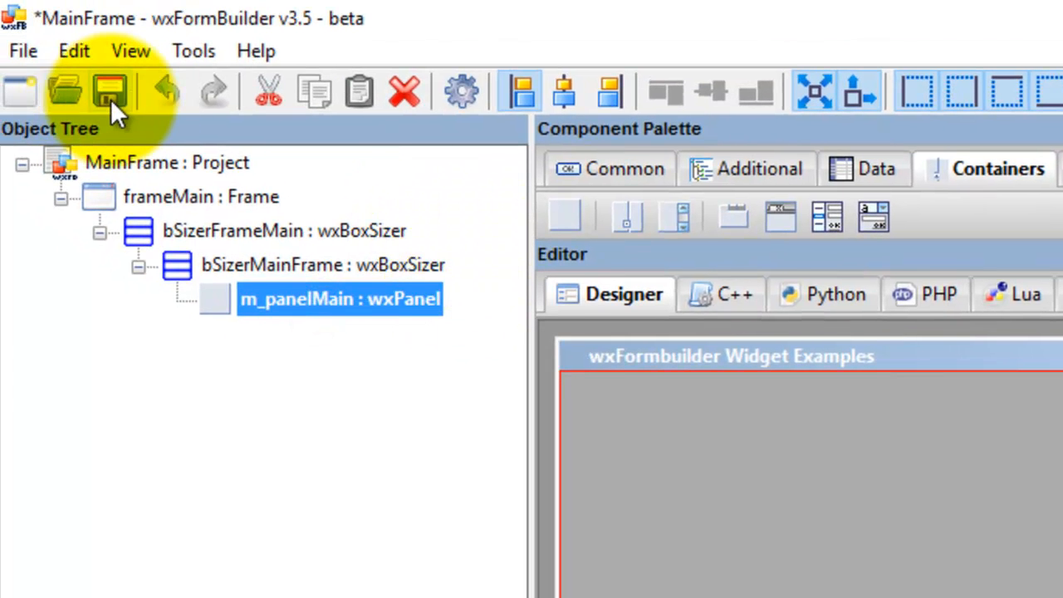
# - Save MainFrame, review the generated Python code, and generate the code files
pyautogui.click(109, 91)
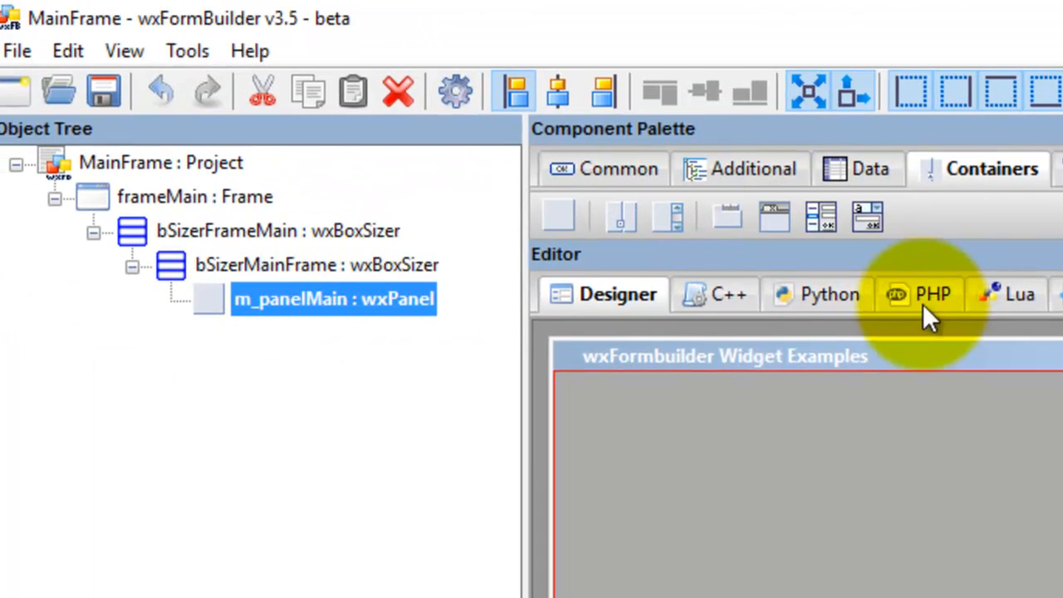
pyautogui.click(829, 294)
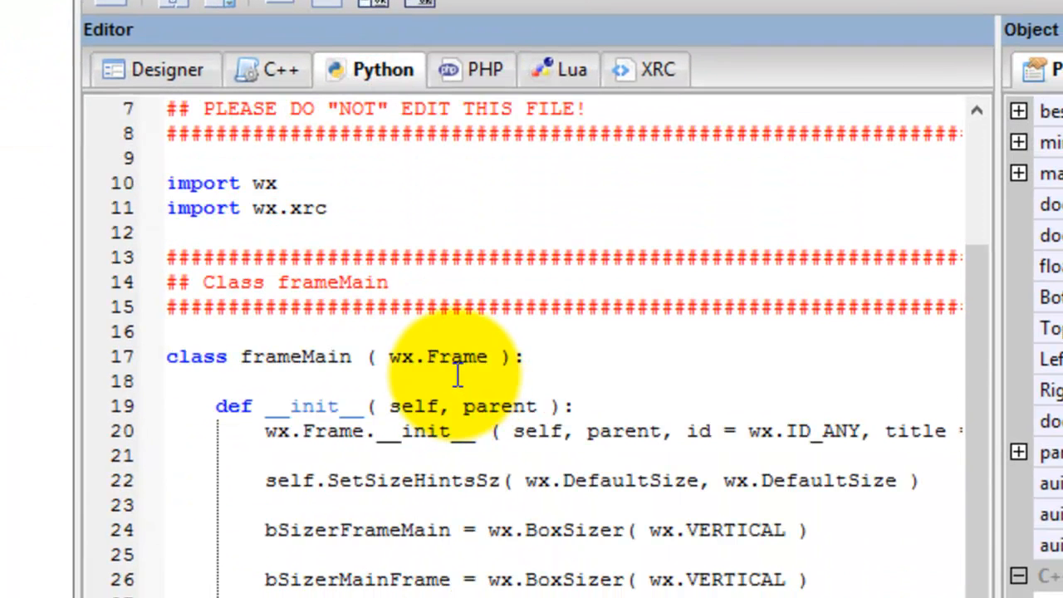
pyautogui.scroll(3)
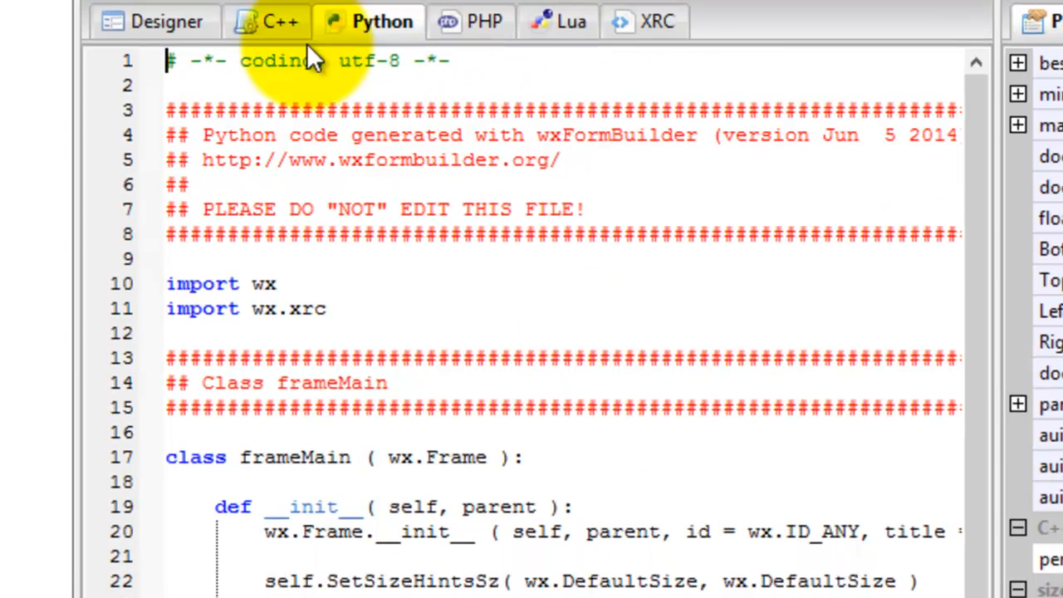
pyautogui.scroll(-3)
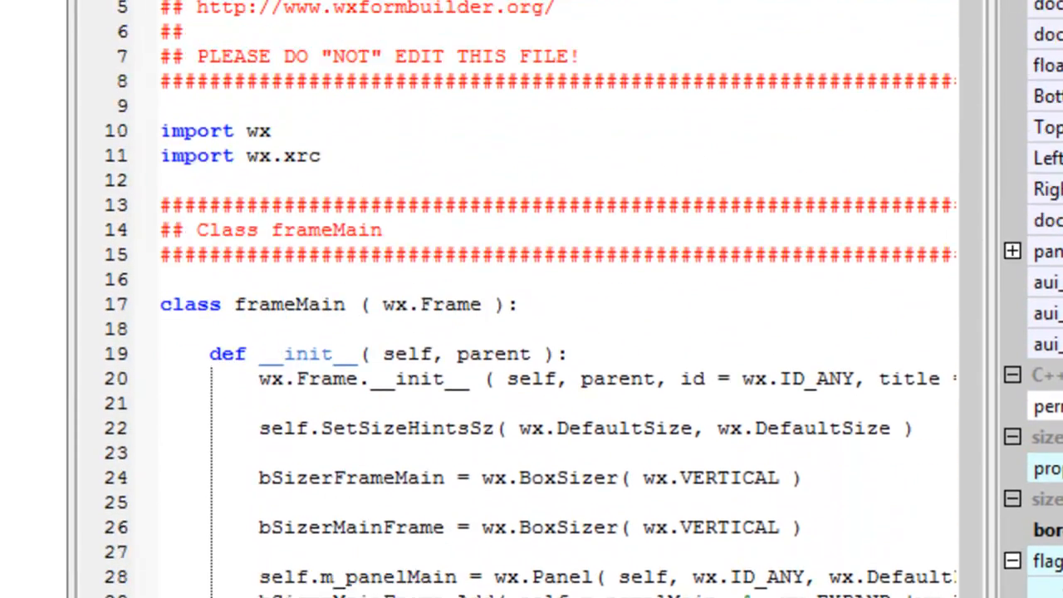
pyautogui.click(149, 54)
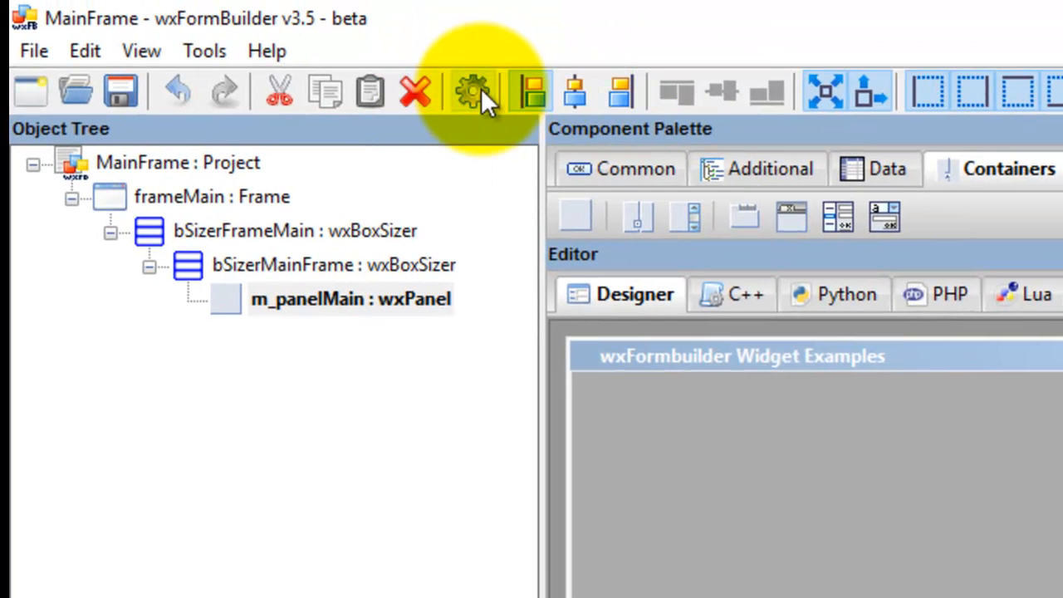
pyautogui.moveTo(474, 92)
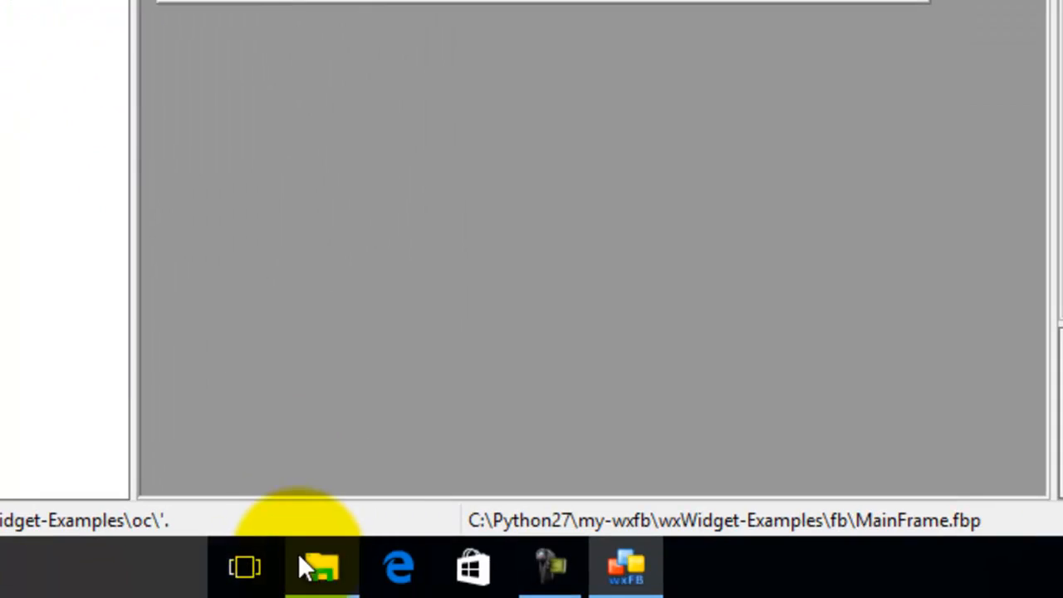
# - Switch to File Explorer to see the generated mna files in the oc folder
pyautogui.click(321, 568)
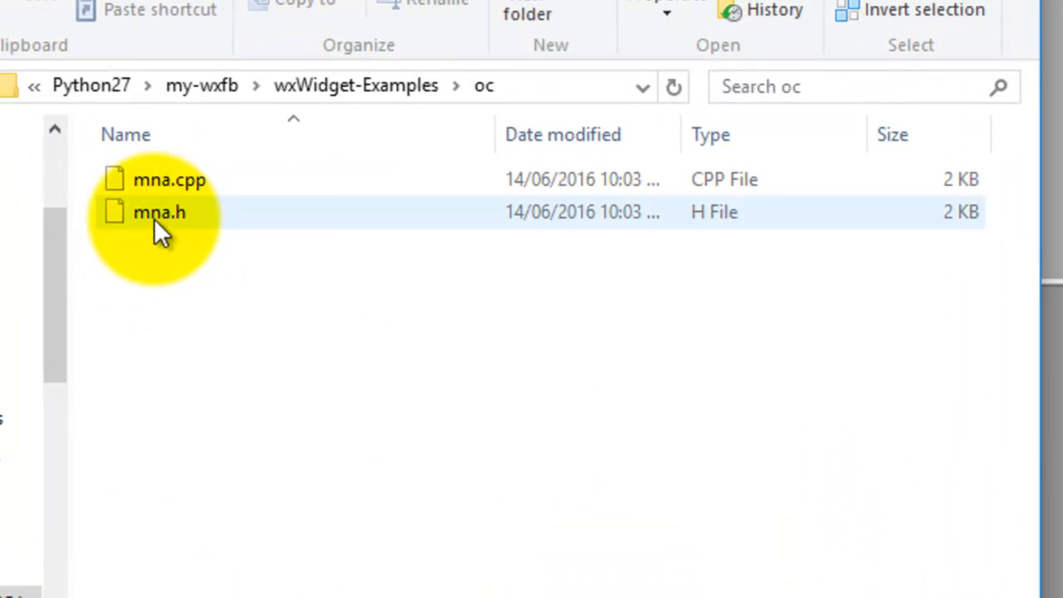
pyautogui.moveTo(253, 224)
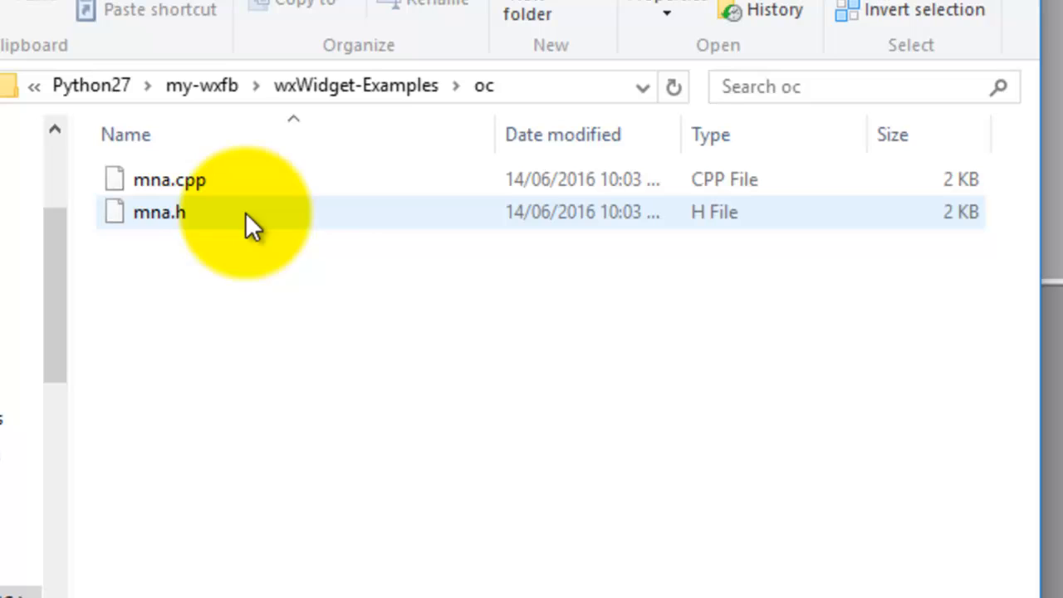
pyautogui.moveTo(220, 208)
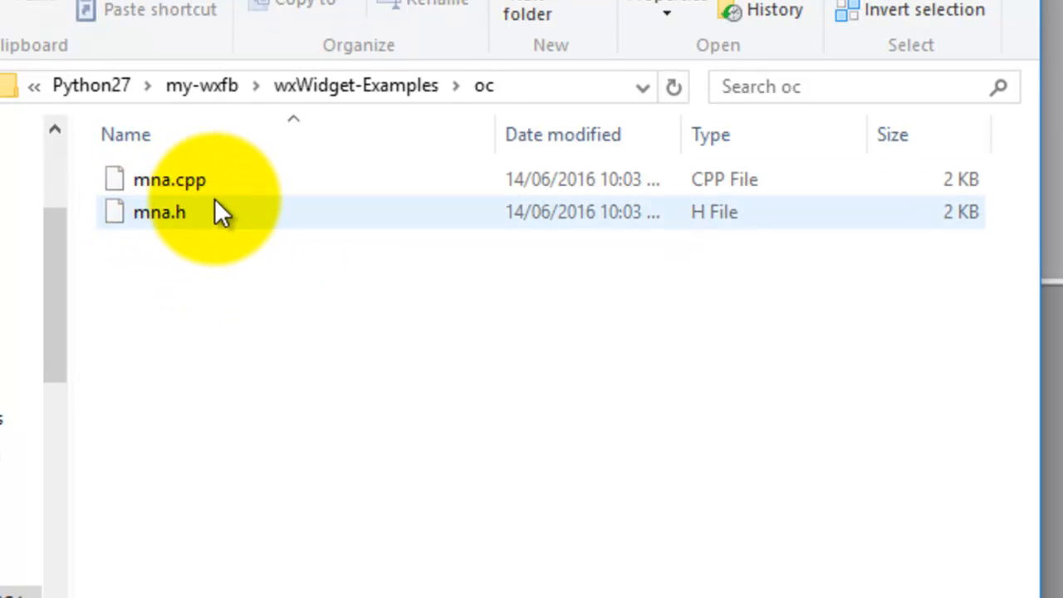
pyautogui.moveTo(187, 233)
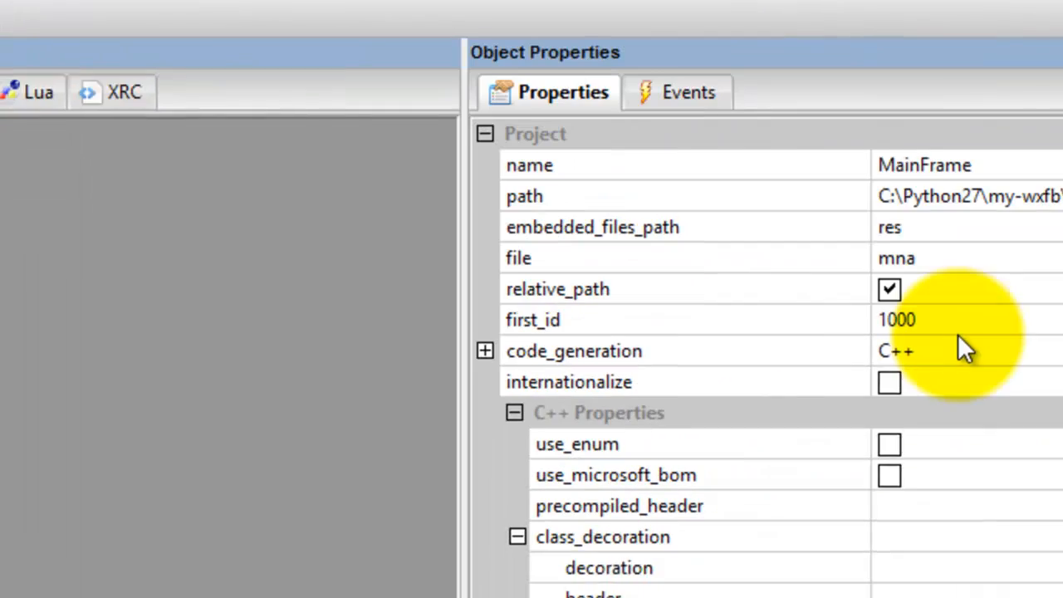
# - Switch the project's code generation from C++ to Python so mna.py is produced
pyautogui.click(485, 350)
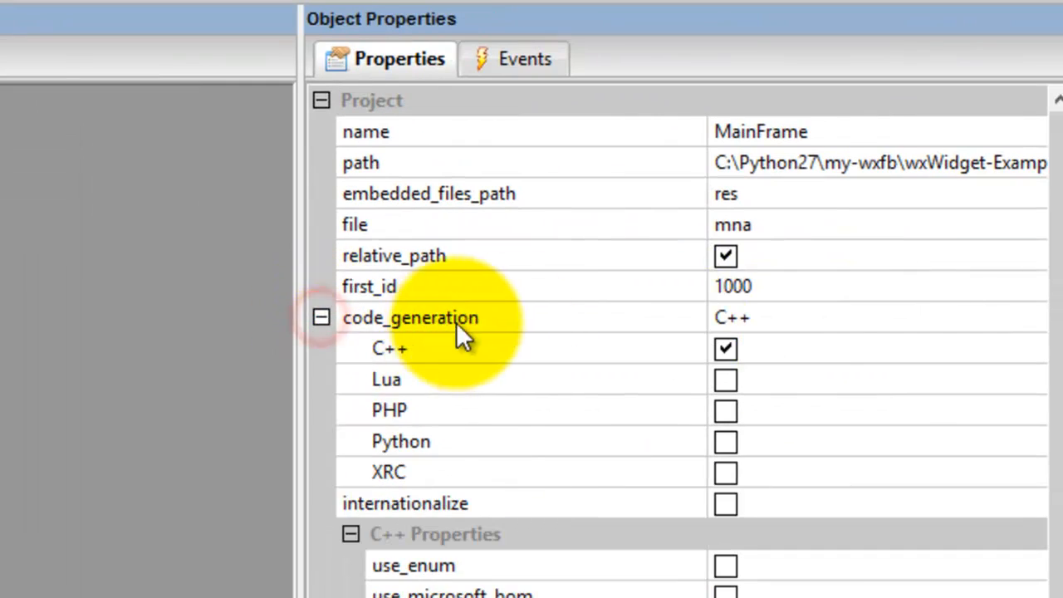
pyautogui.moveTo(486, 413)
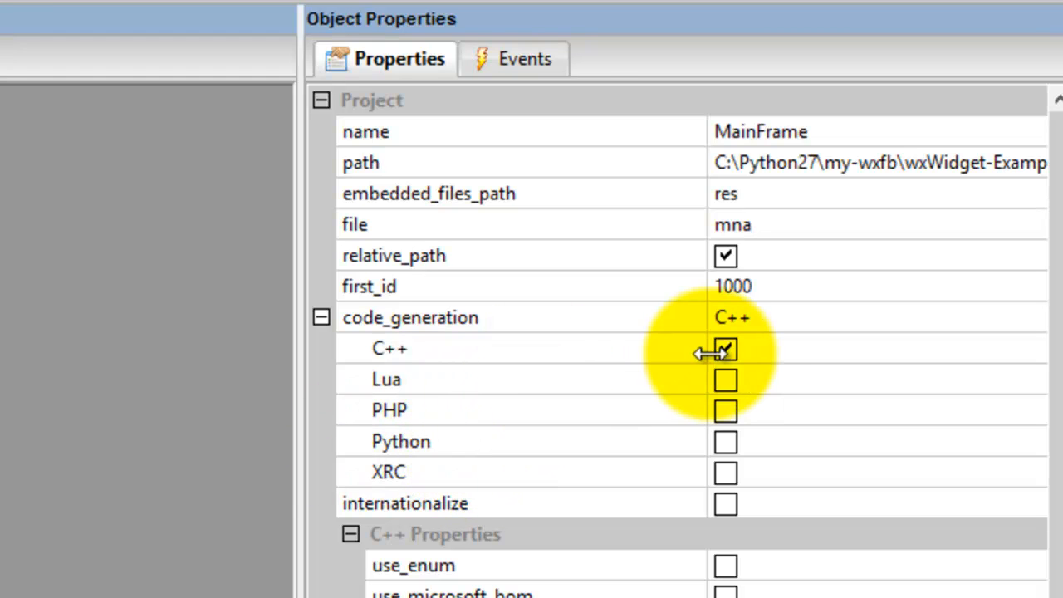
pyautogui.click(725, 348)
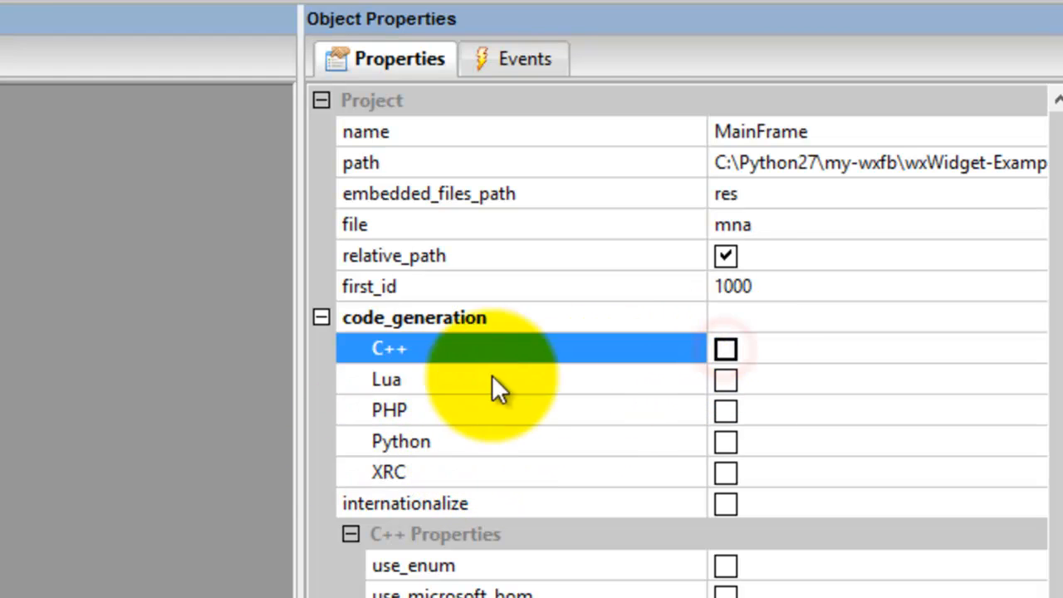
pyautogui.click(724, 441)
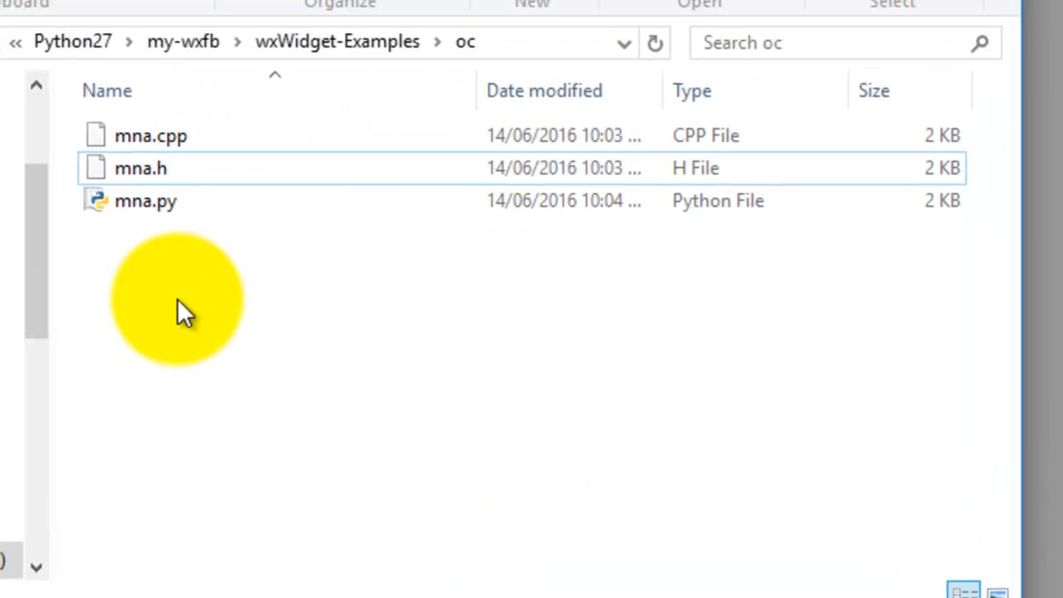
# - Select and delete mna.cpp and mna.h, leaving only mna.py in oc
pyautogui.click(163, 156)
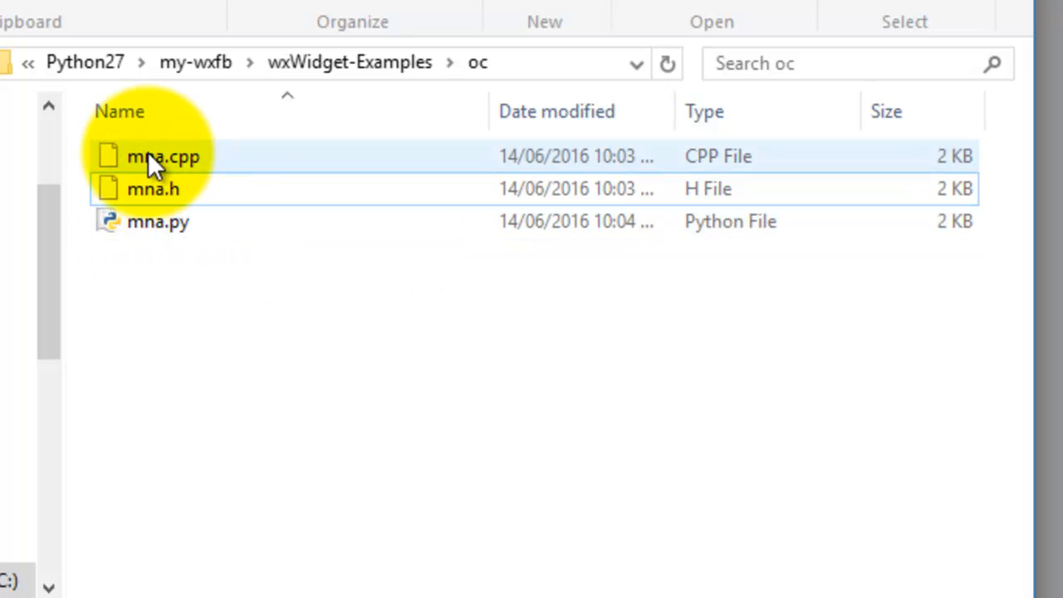
pyautogui.click(153, 189)
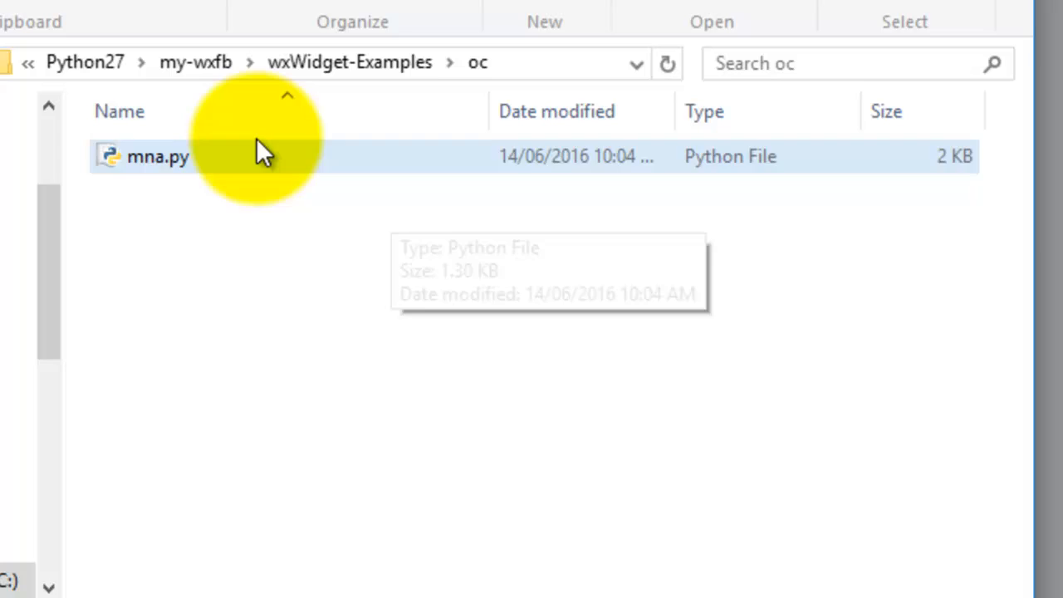
pyautogui.moveTo(183, 166)
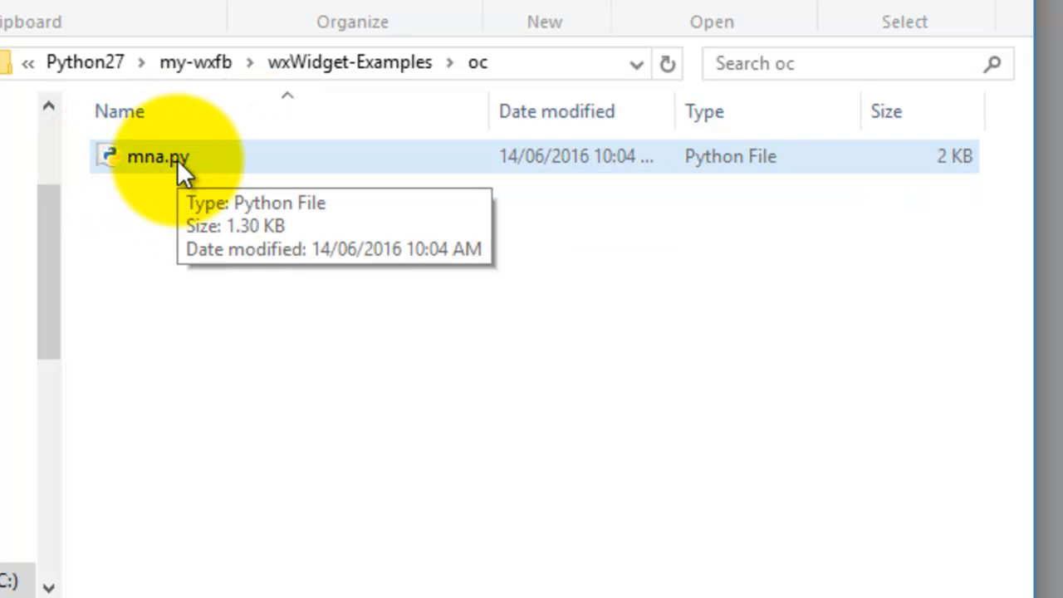